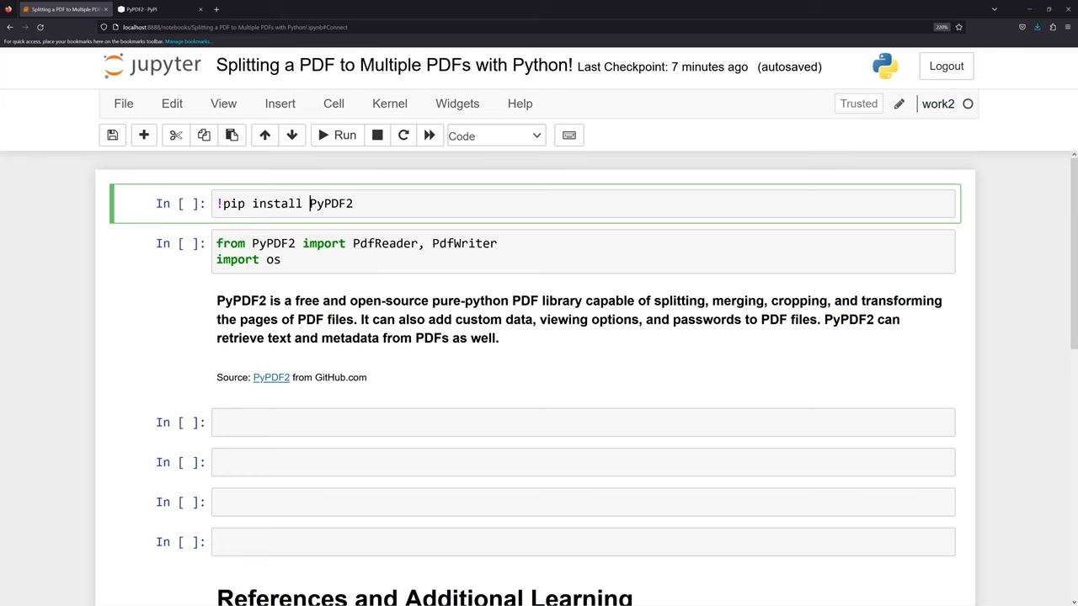
Open math_sheets.pdf from the Downloads > PDF folder to view it in Acrobat
left_click(337, 135)
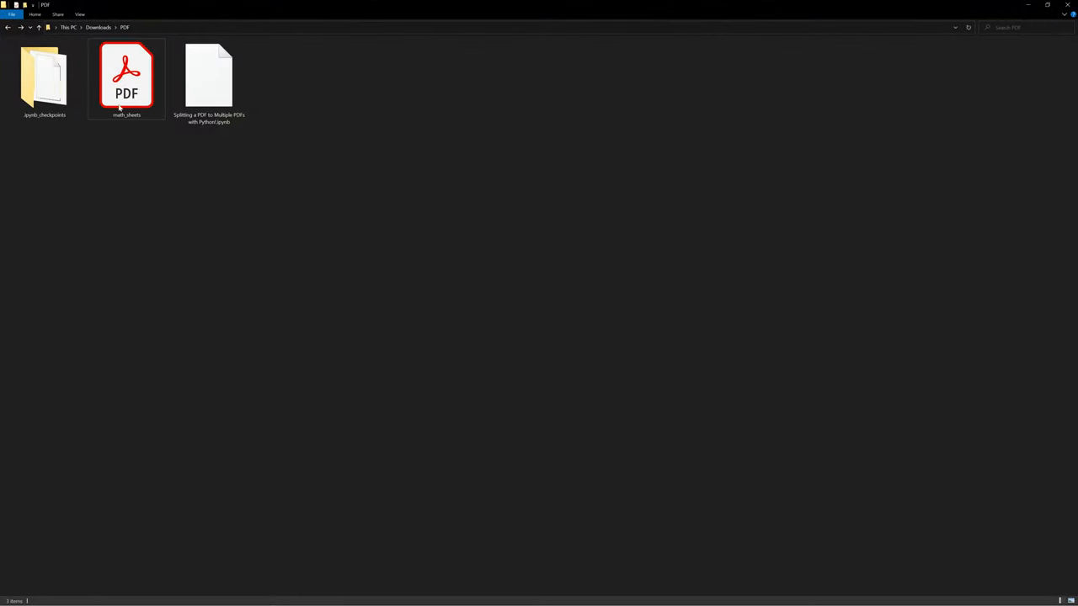
left_click(126, 84)
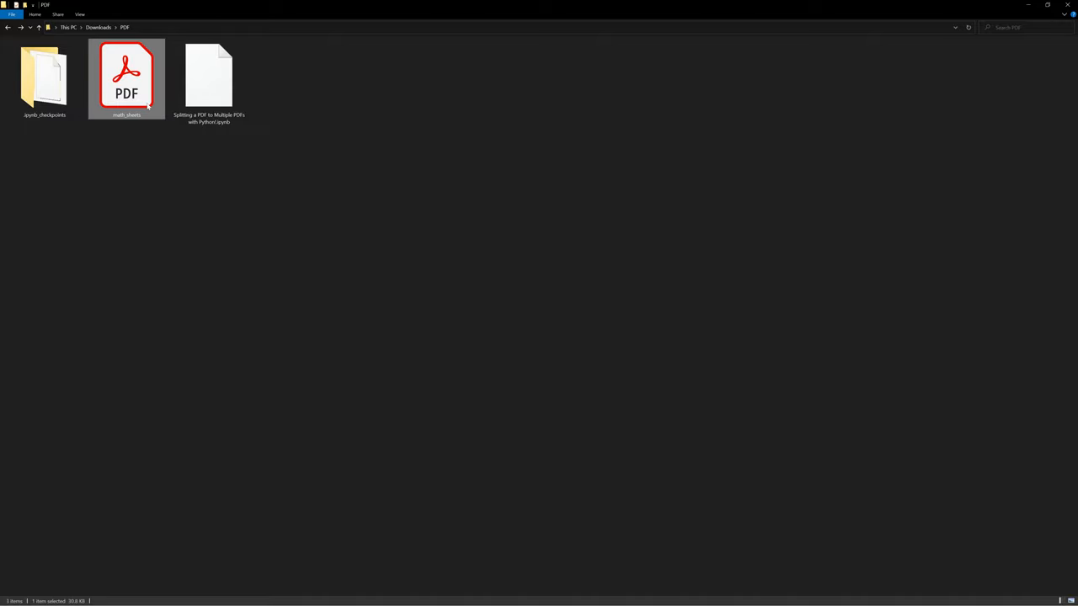
double_click(125, 75)
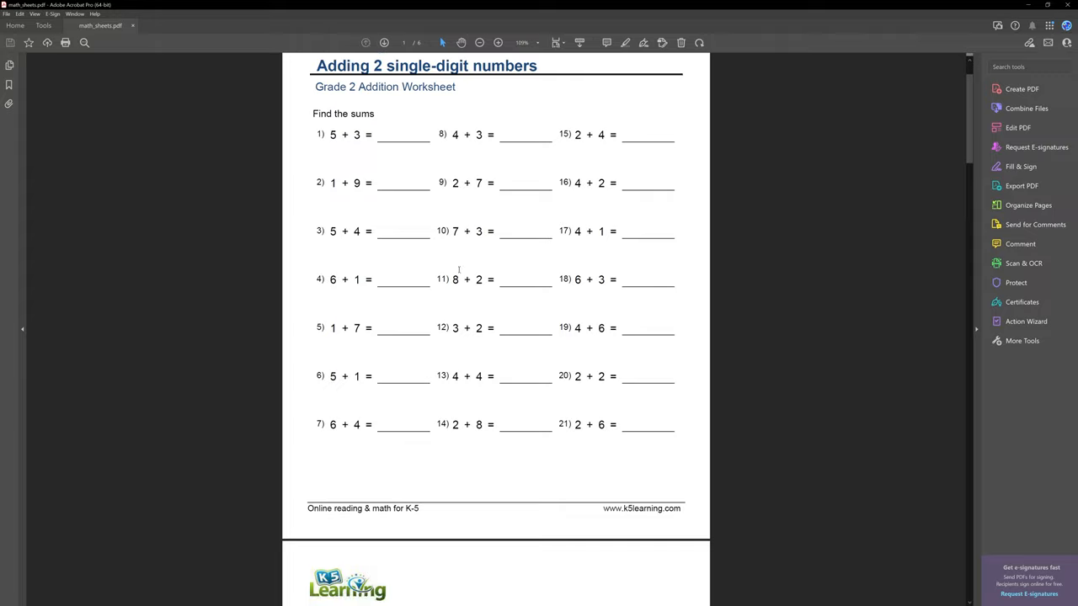
scroll("down", 3)
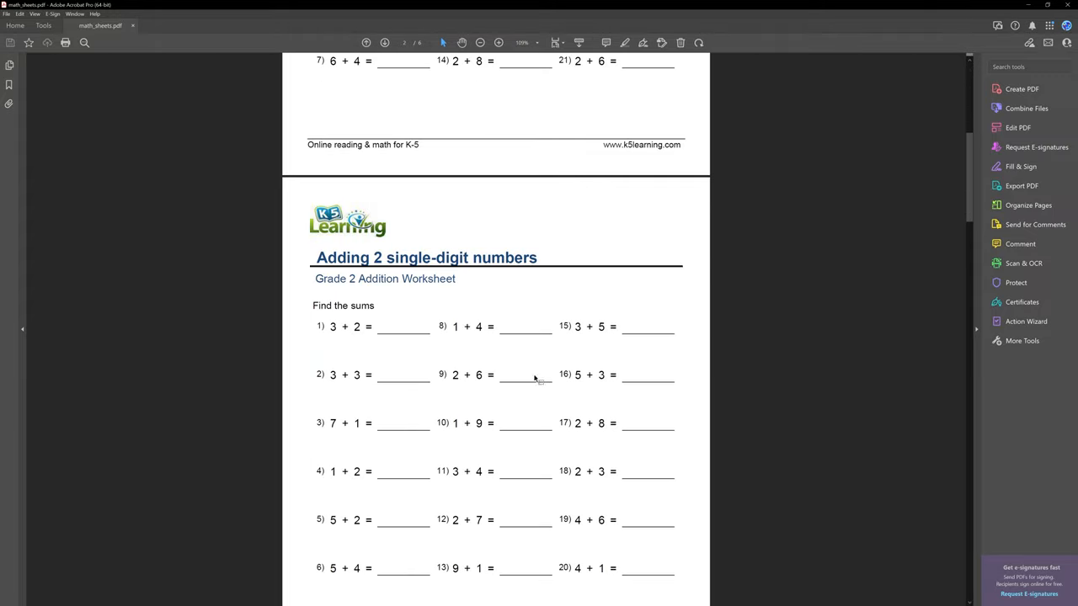
scroll("down", 3)
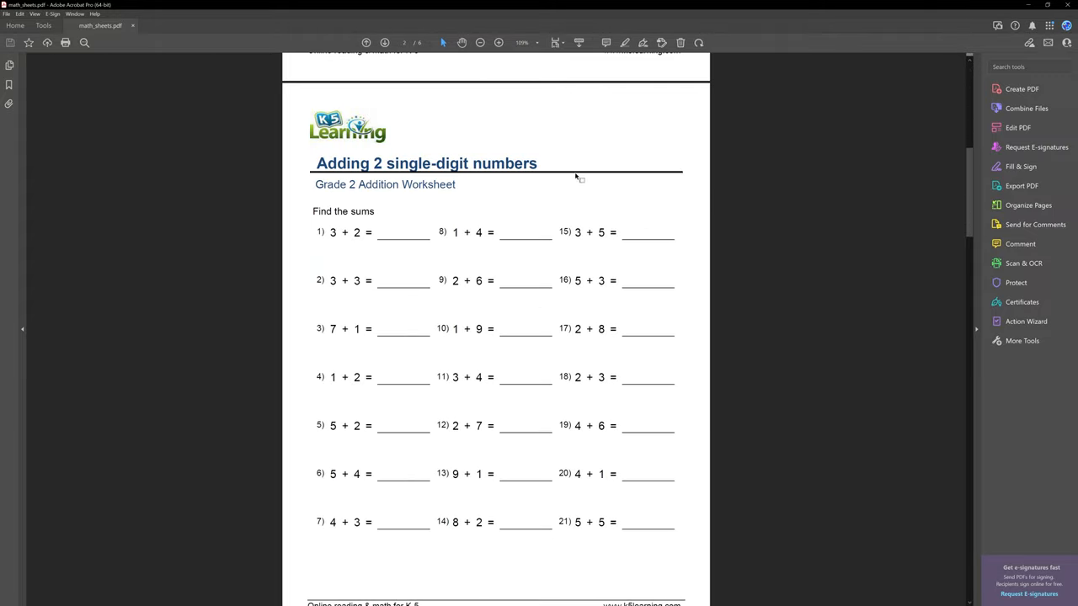
mouse_move(502, 199)
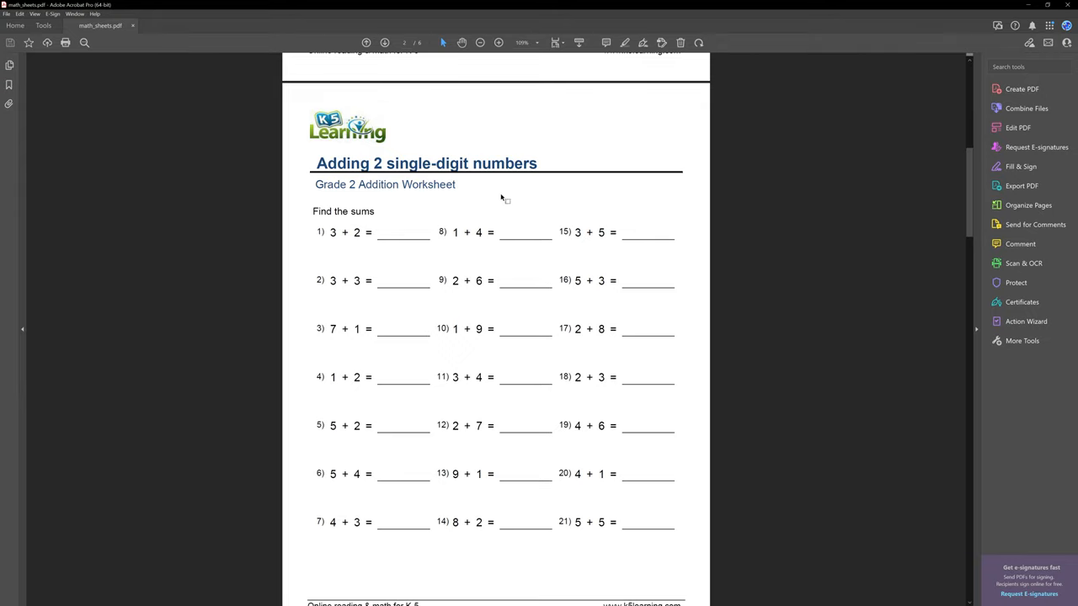
mouse_move(805, 124)
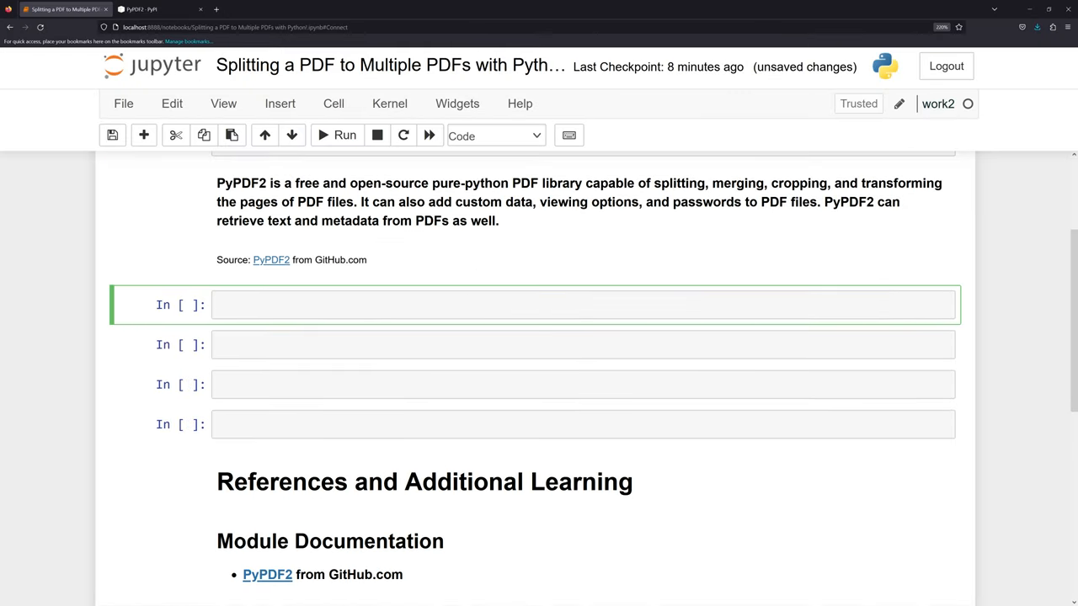
Write pdf_list as a list comprehension over os.listdir() files
type("pdf_list =")
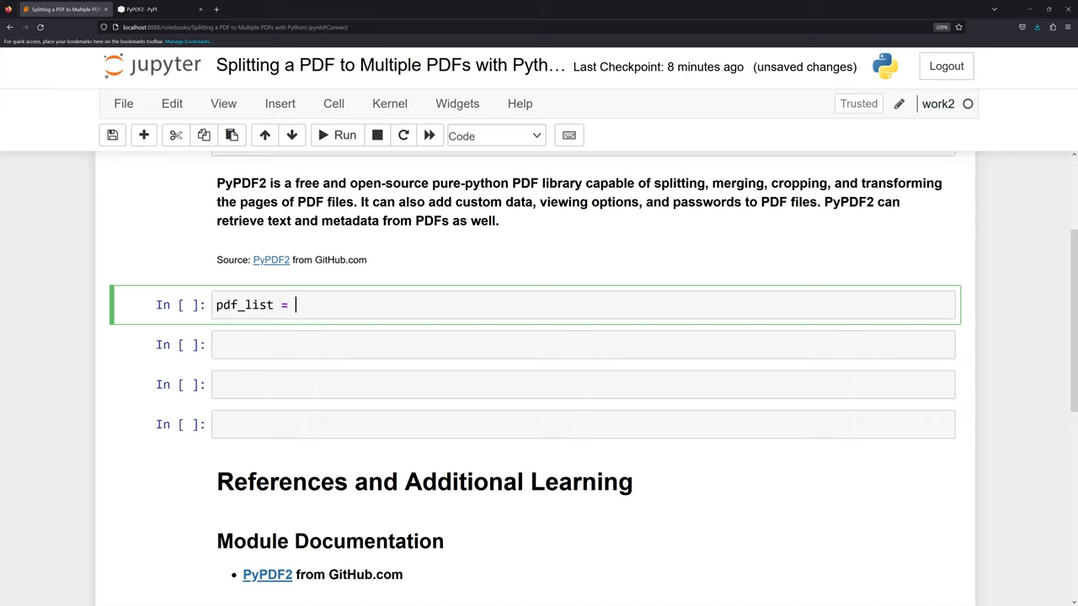
type("[fi")
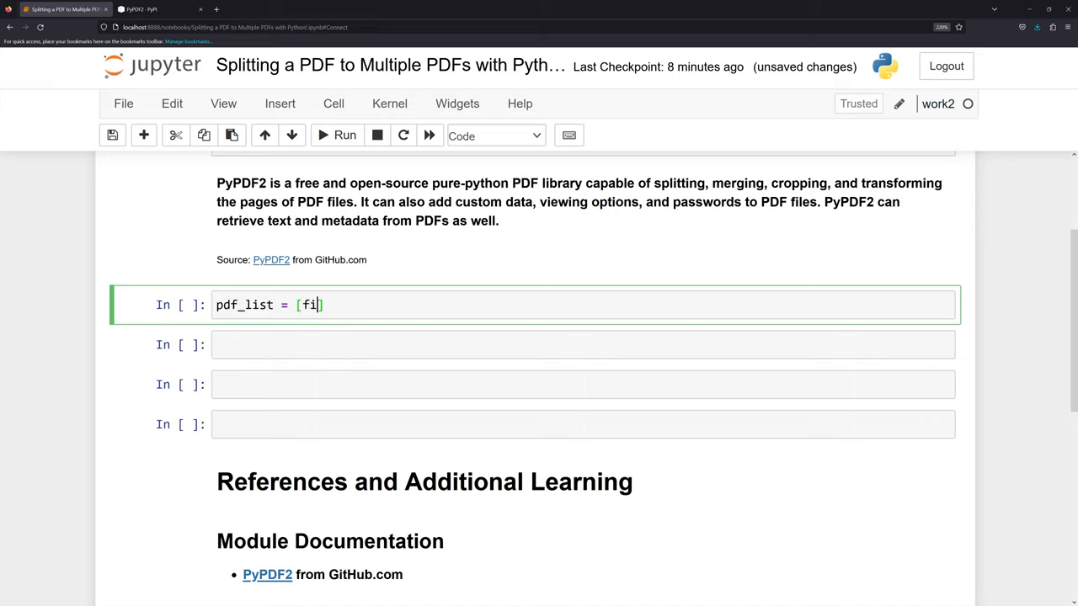
type("le")
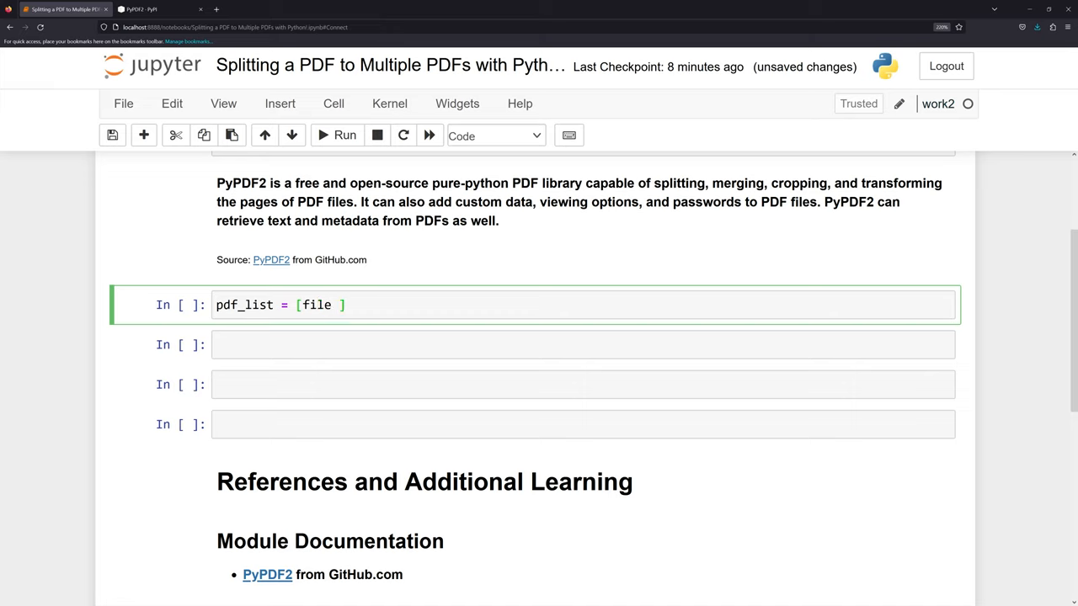
type("for")
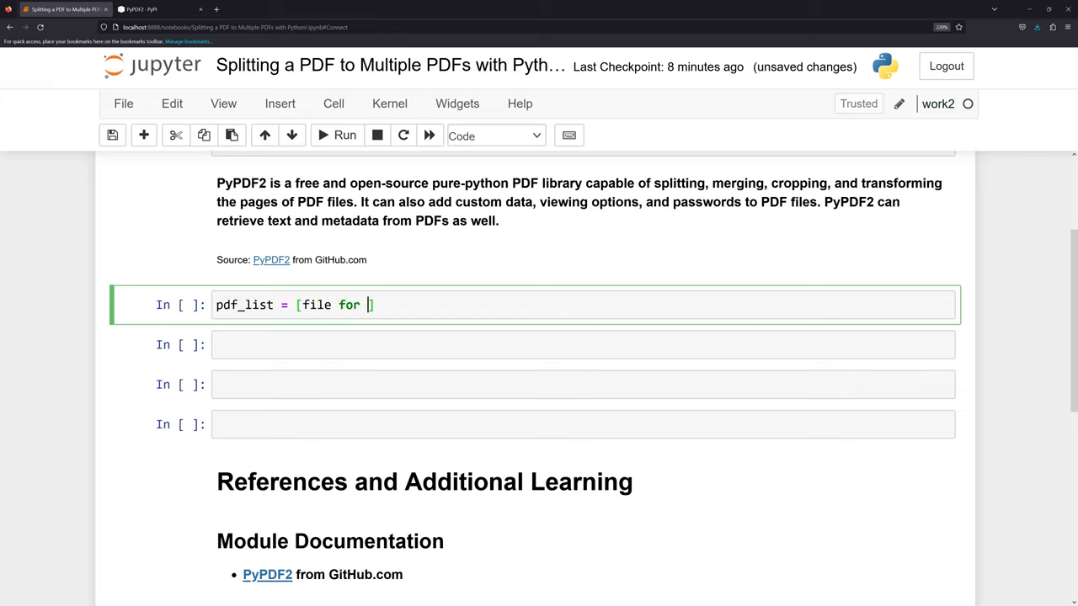
type("file in os")
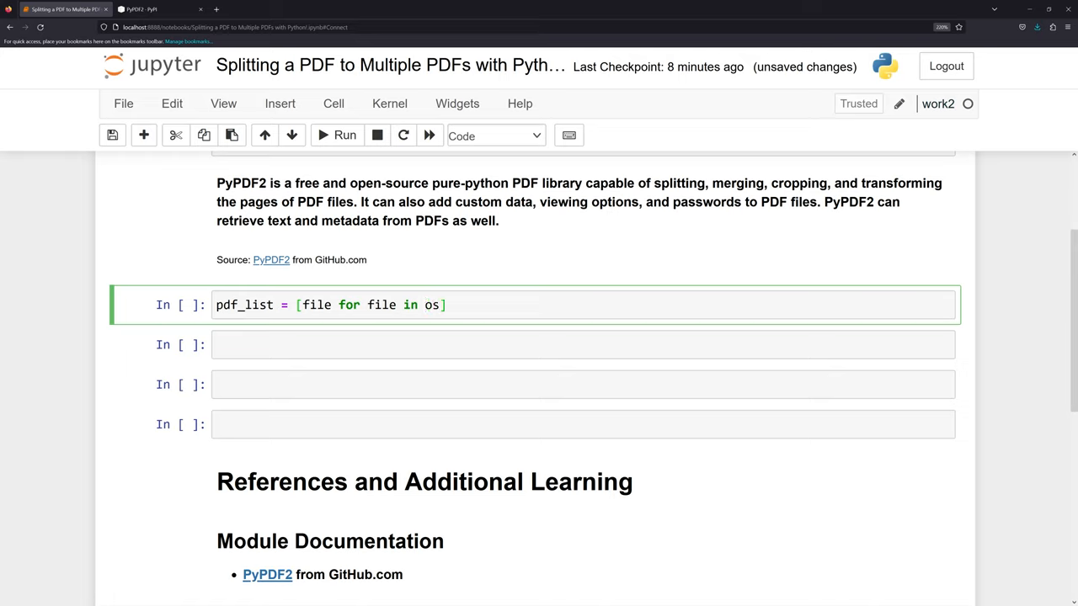
type(".listdir()")
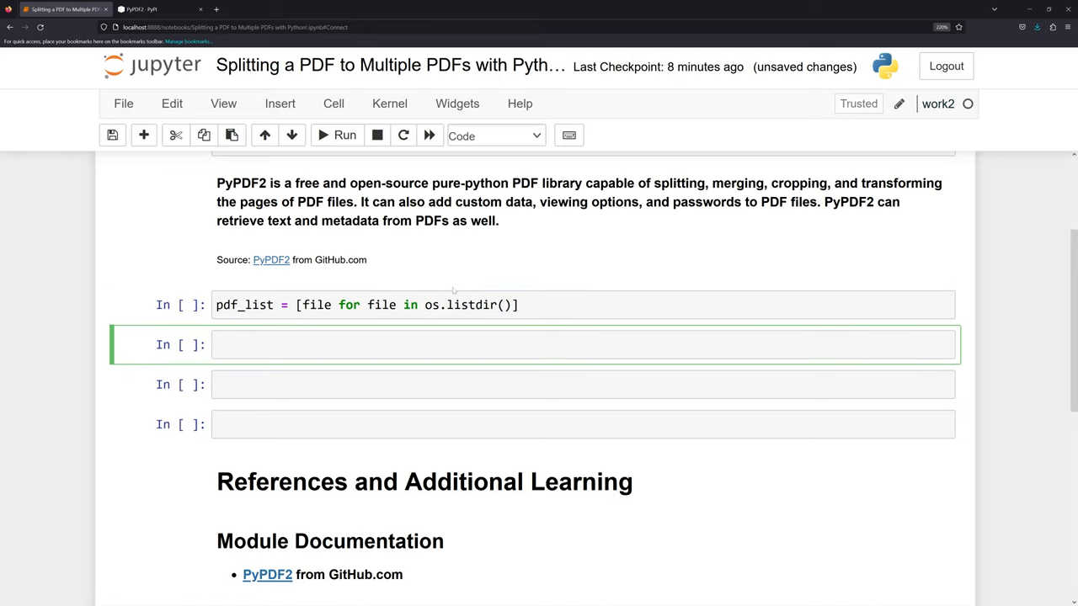
type("os.listdir()")
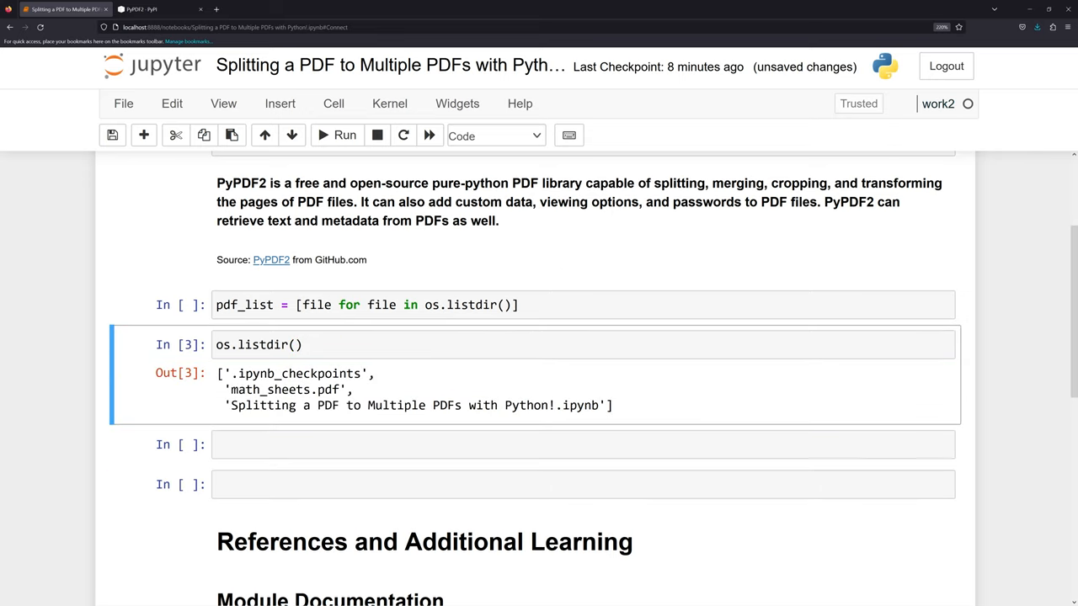
Add the if '.pdf' in file filter so pdf_list keeps only PDF files
left_click_drag(229, 389, 276, 389)
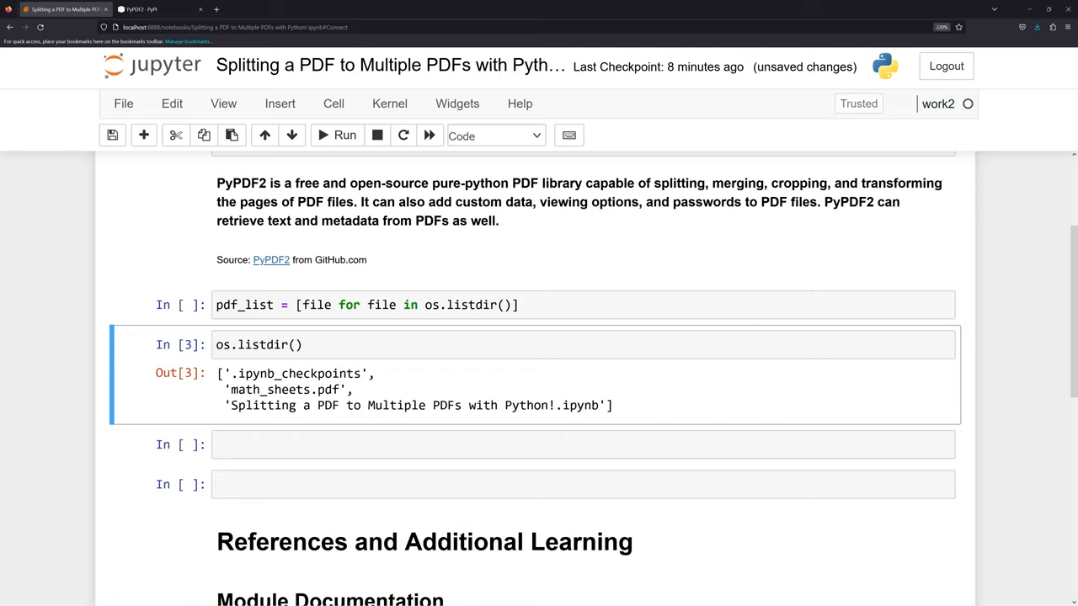
left_click(522, 305)
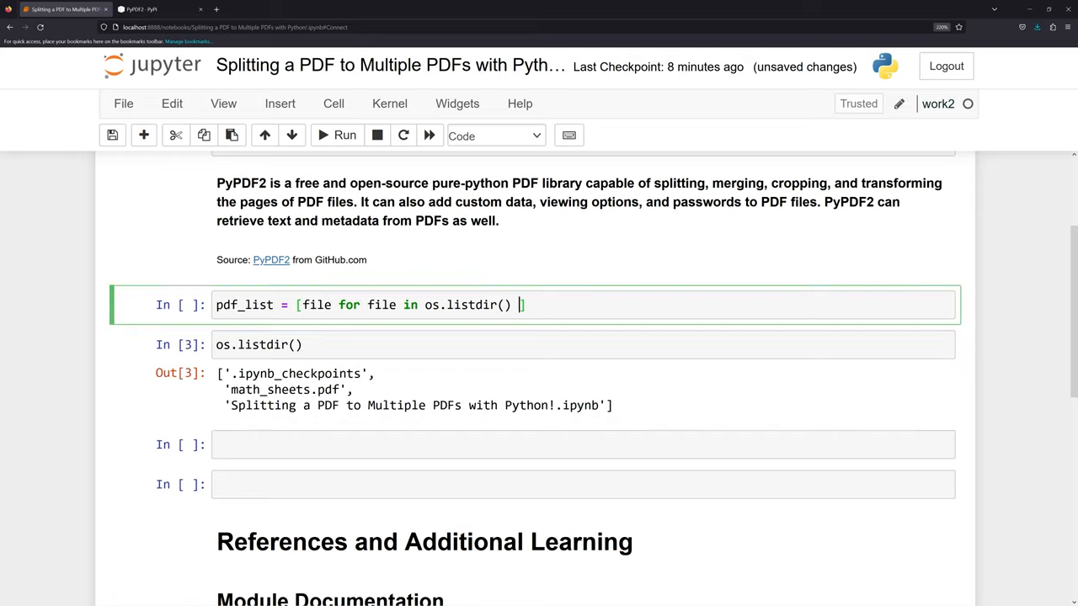
type("if")
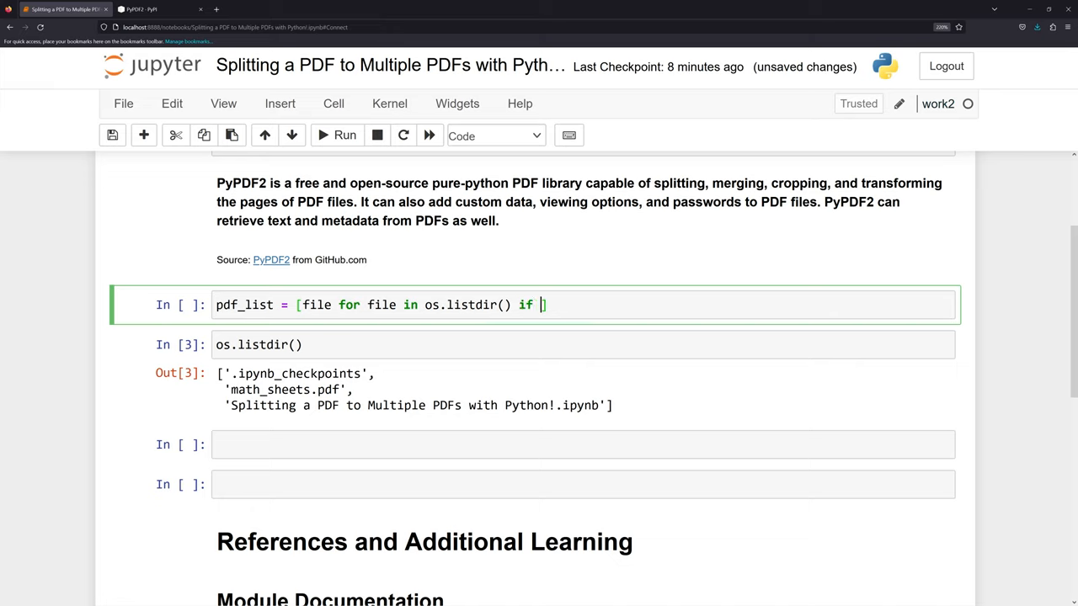
type("'.'")
type("print(pdf_list")
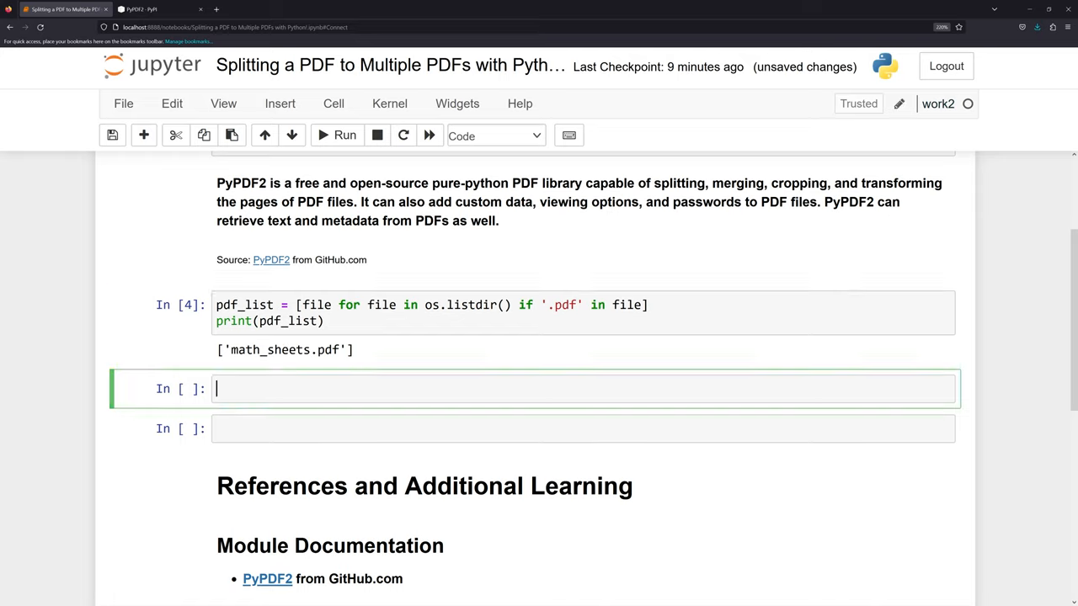
Write file_name = pdf_list[0] to select the first PDF, math_sheets.pdf
type("file")
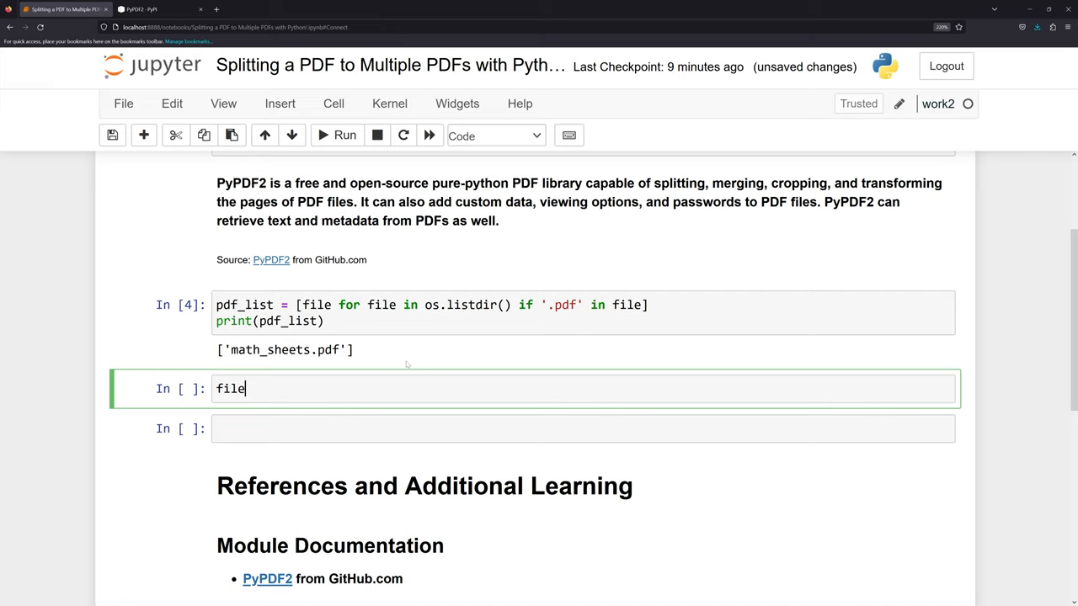
type("_name")
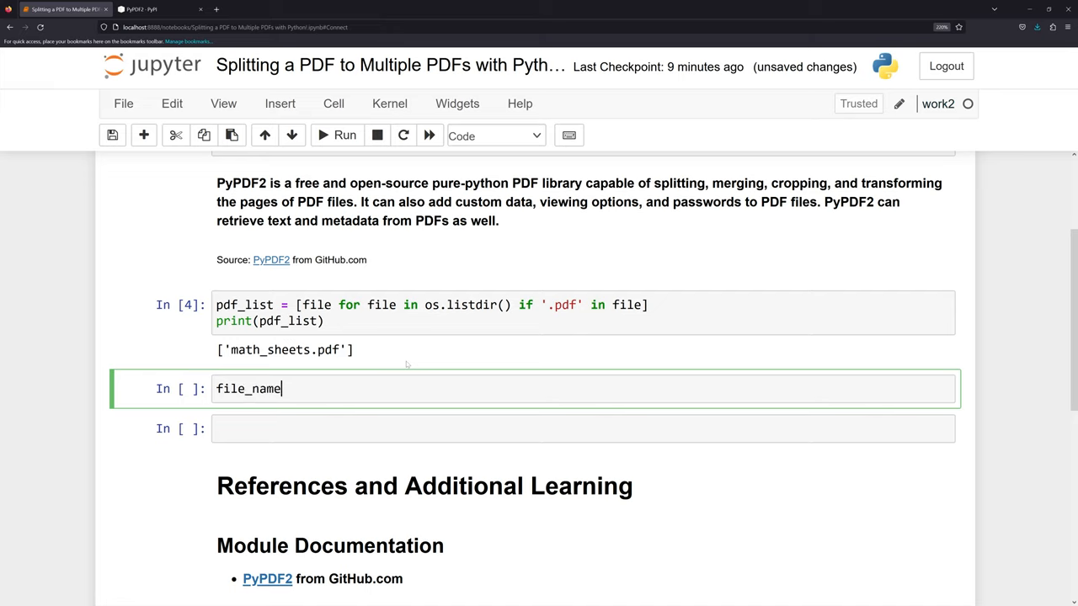
type("= p")
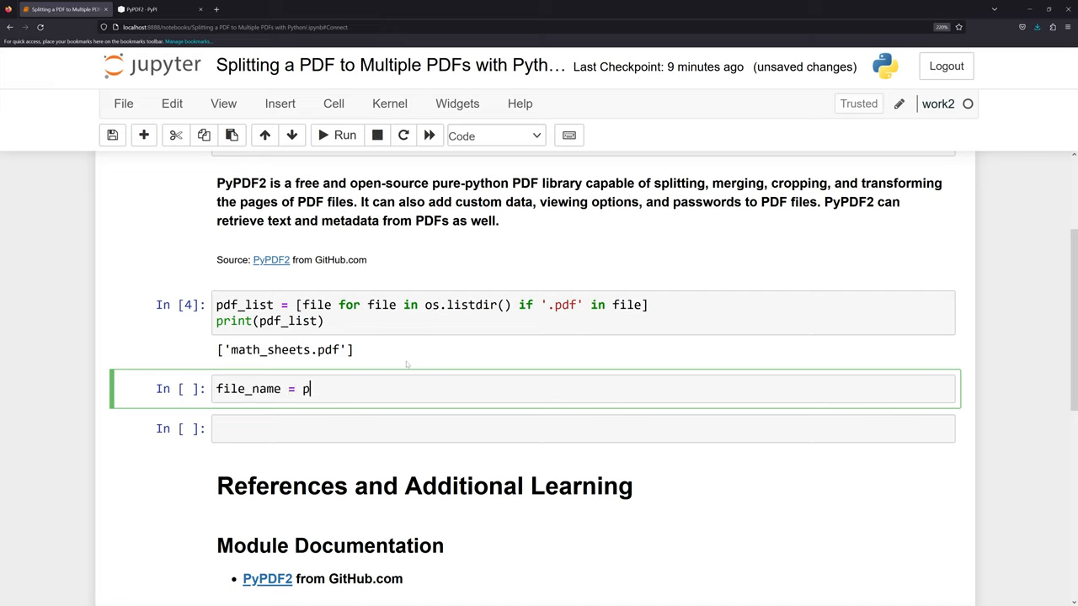
type("df_list")
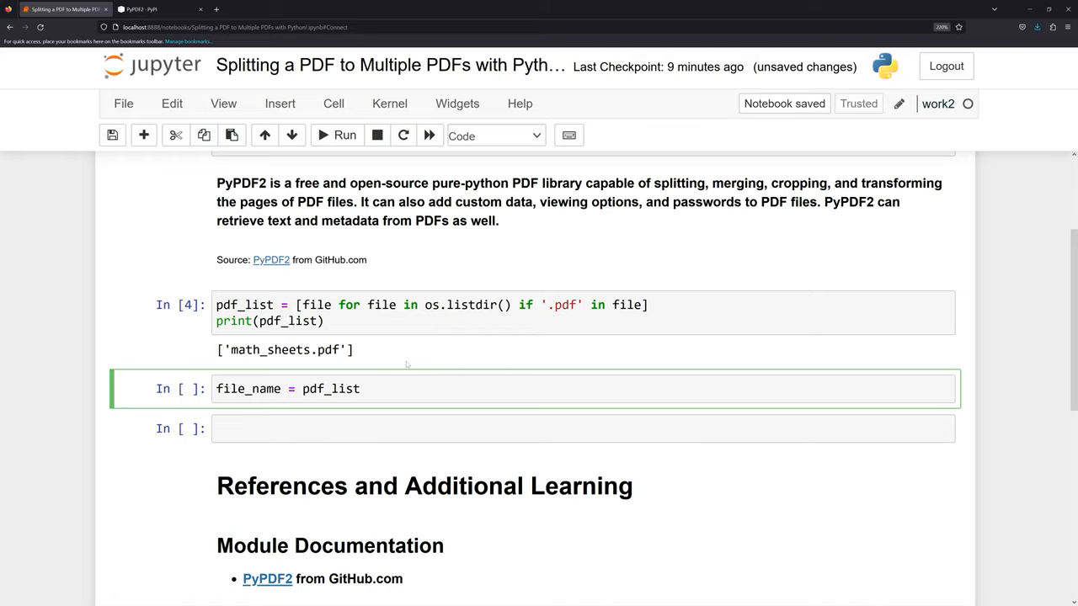
type("[0]")
type("print(file_name)")
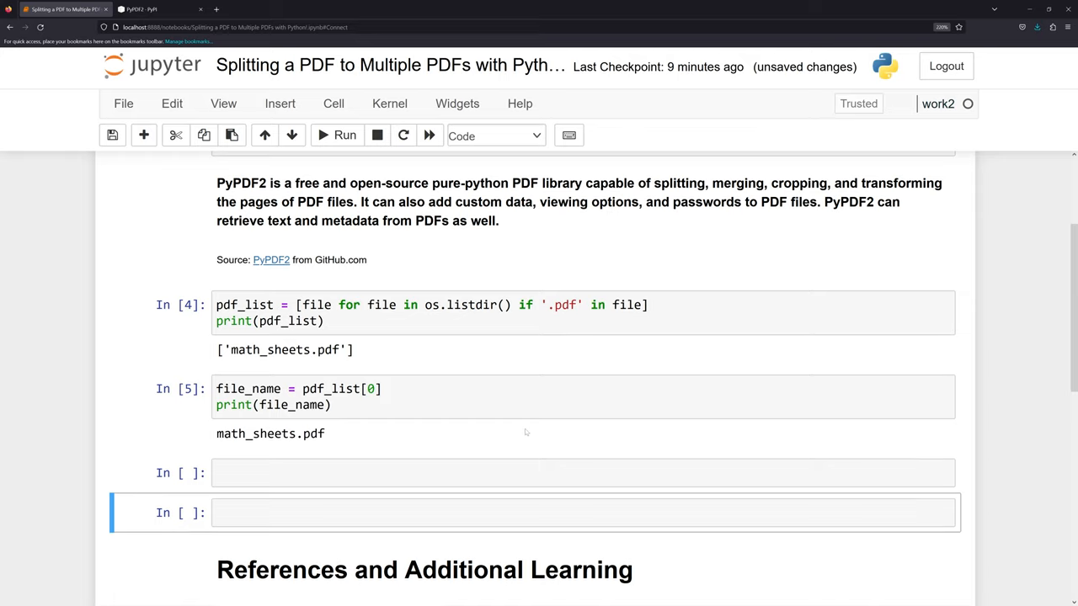
Write reader = PdfReader(file_name) and run it to get the PdfReader object
scroll("down", 3)
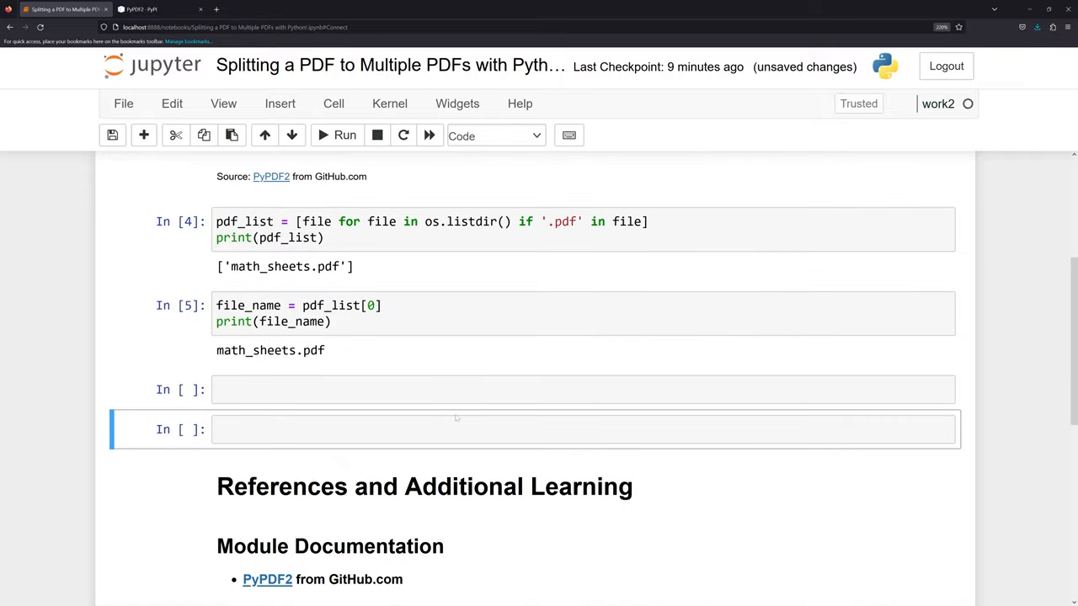
type("reader =")
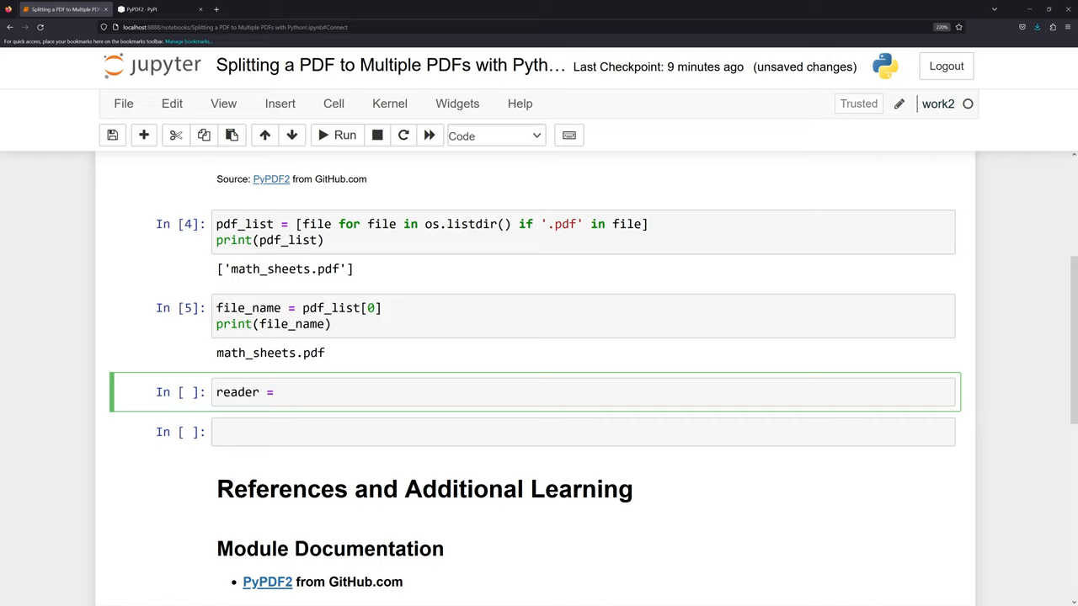
type("PdfRe")
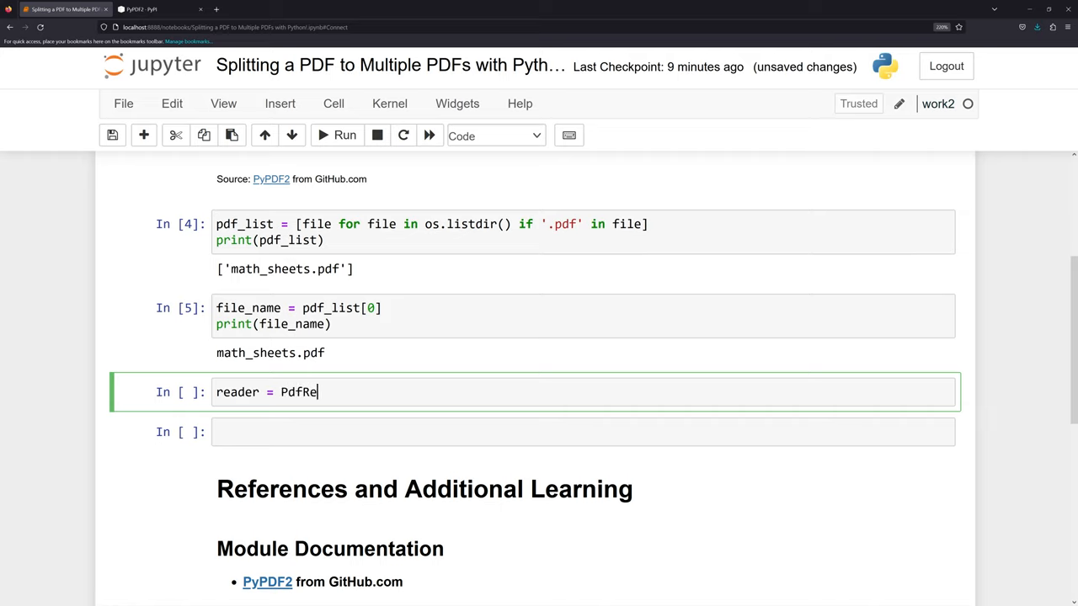
type("ader()")
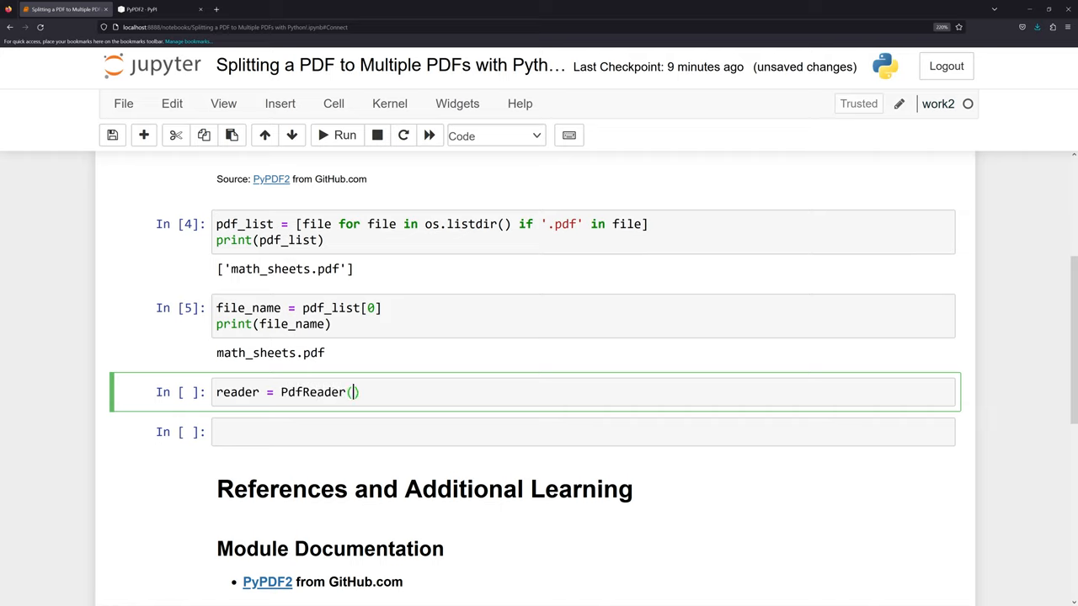
type("file_name)")
type("reader")
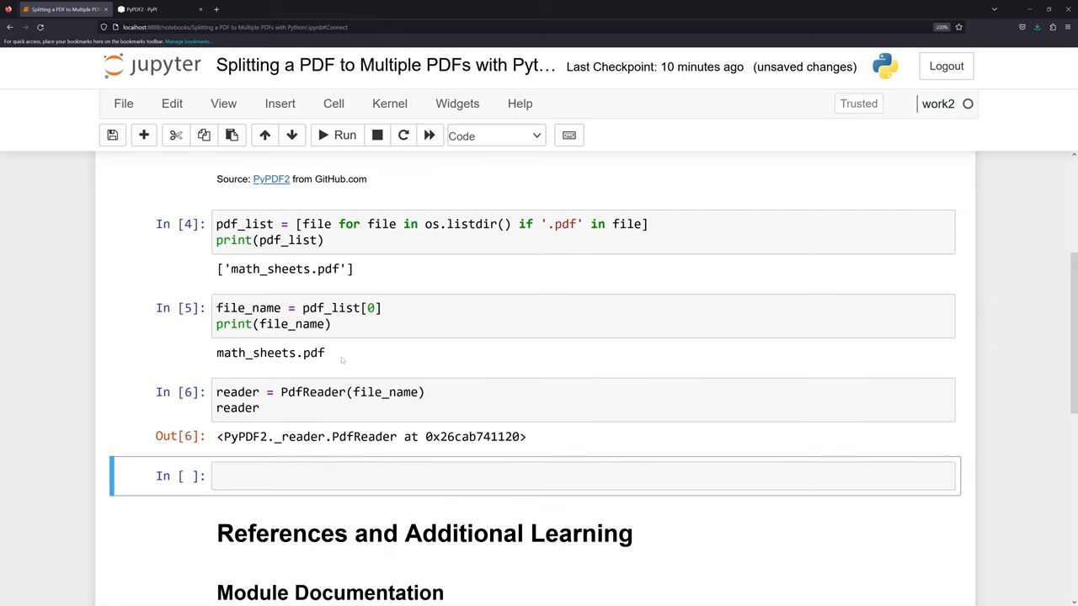
mouse_move(387, 425)
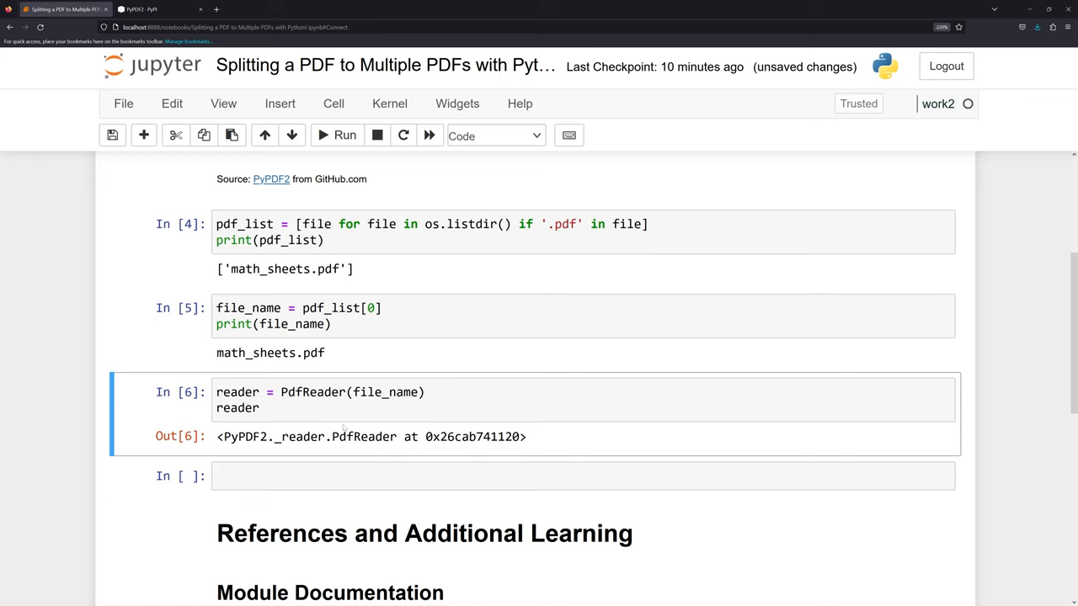
scroll("down", 3)
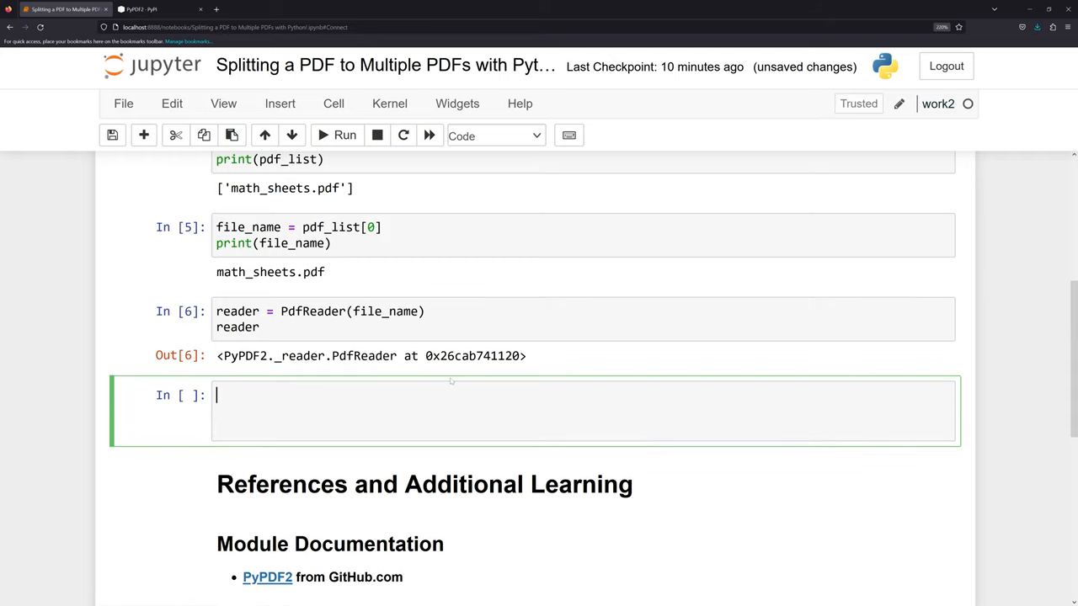
Write pages = (0,len(reader.pages)) and start a new line below it
type("pages")
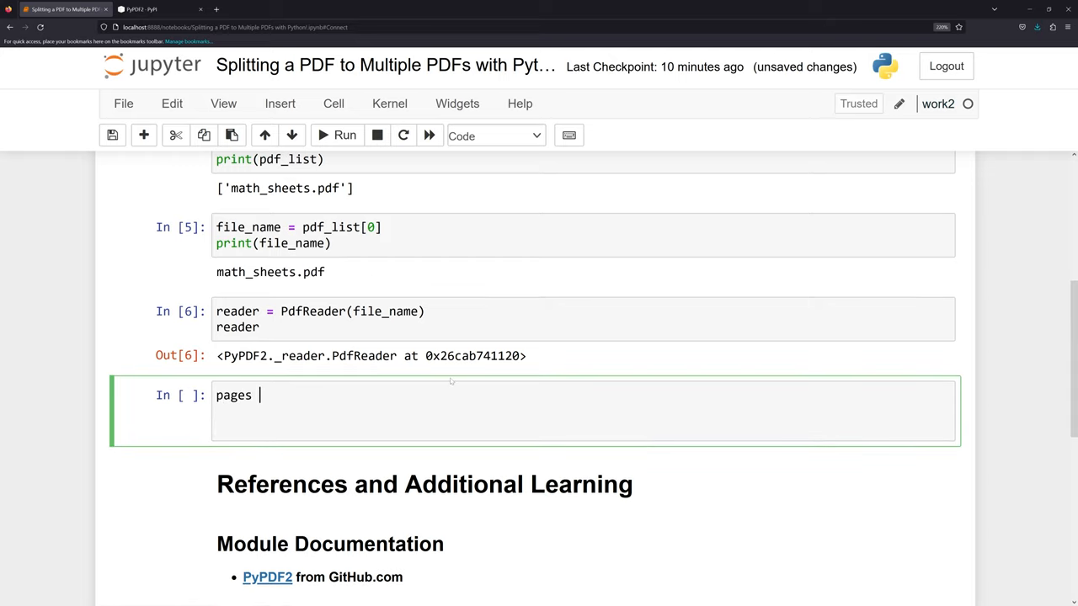
type("=")
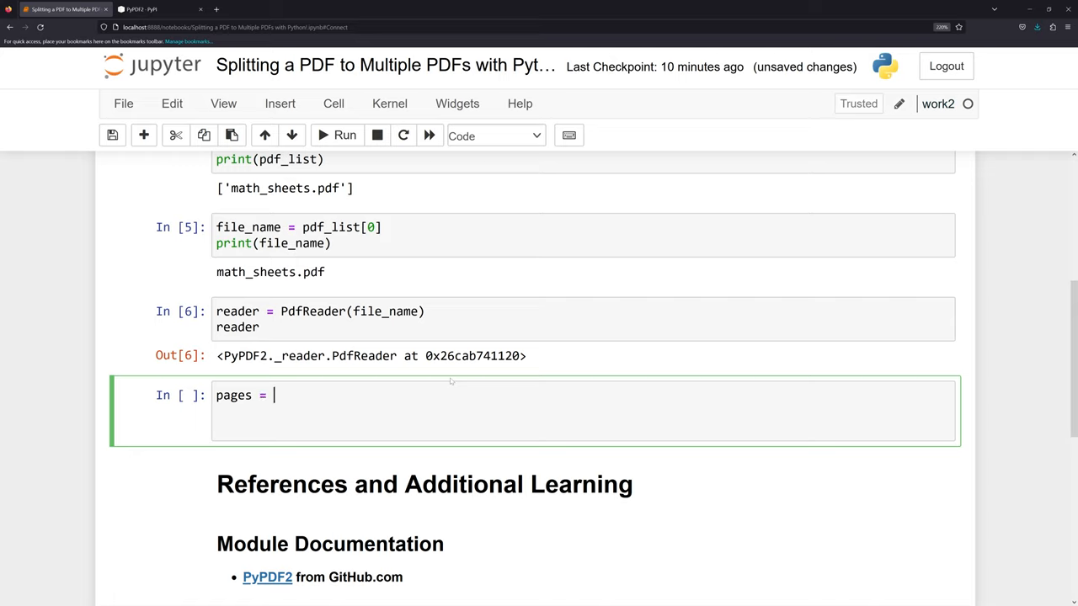
type("()")
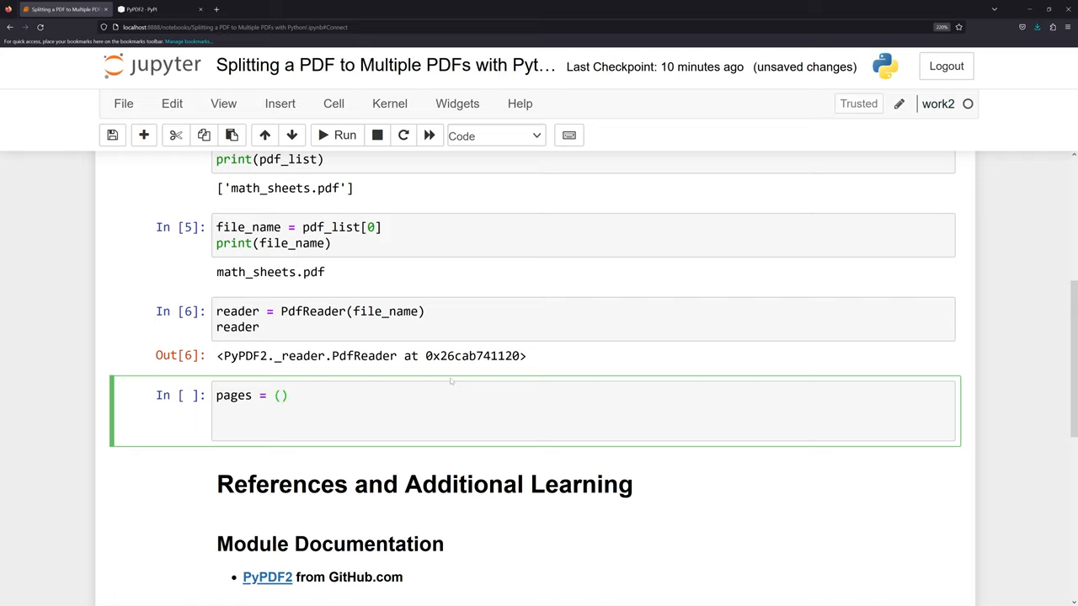
type("0")
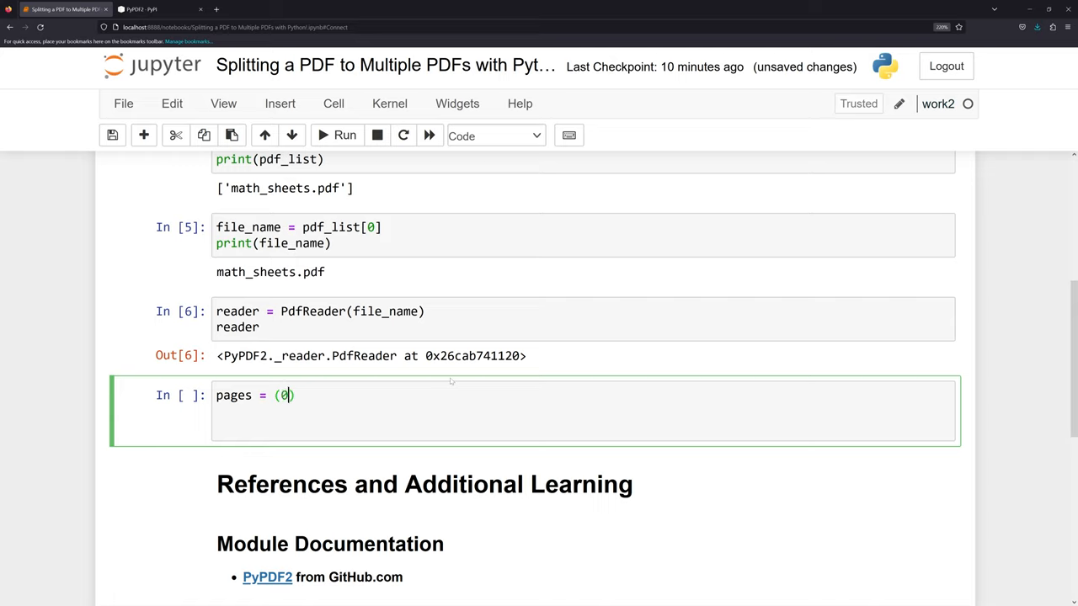
type(",")
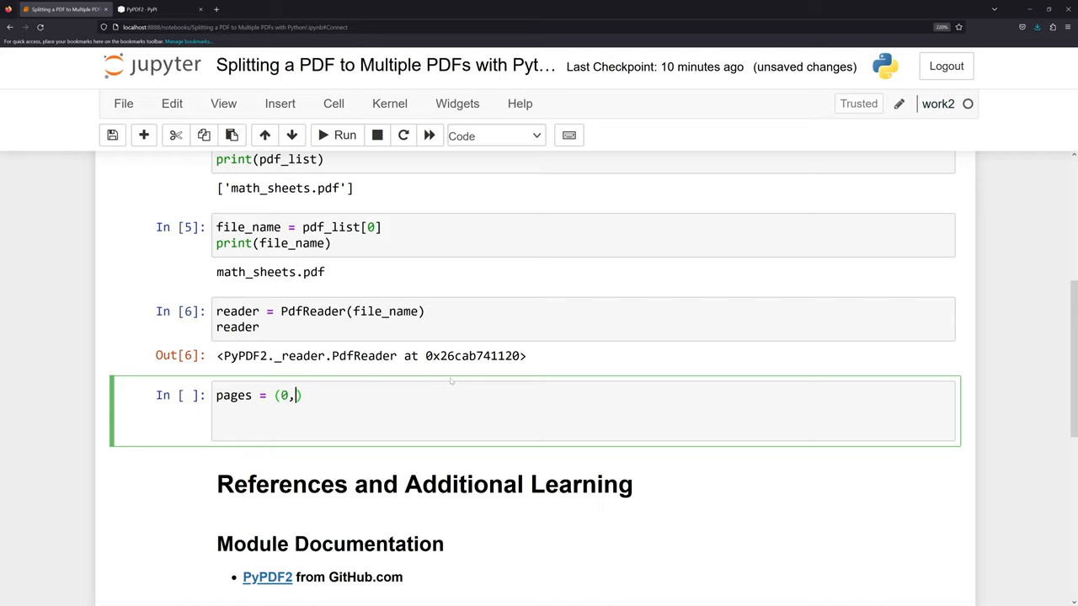
type("len(")
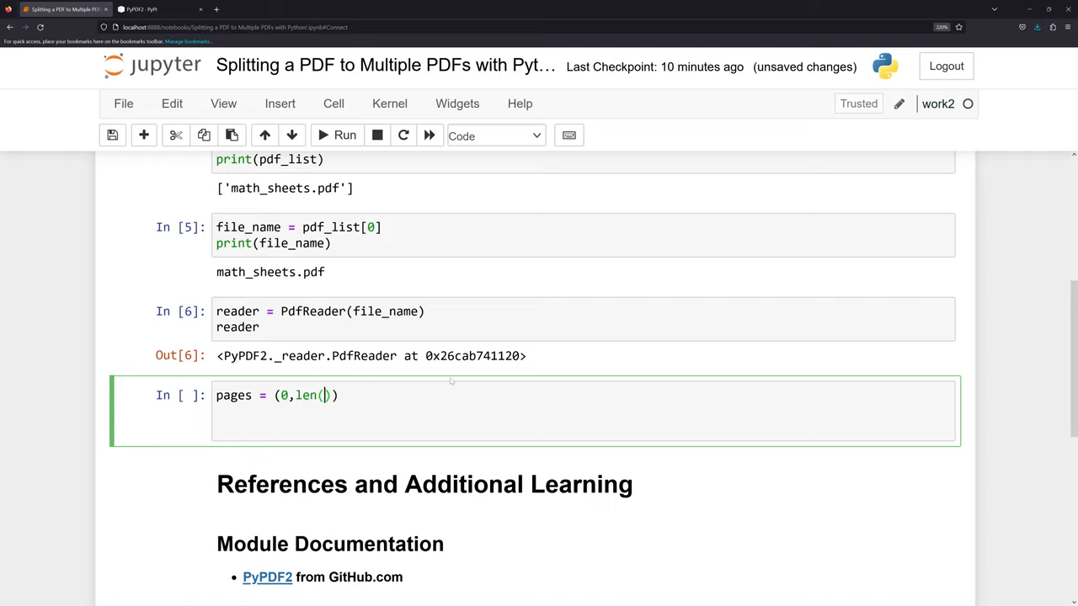
type("reader.pag")
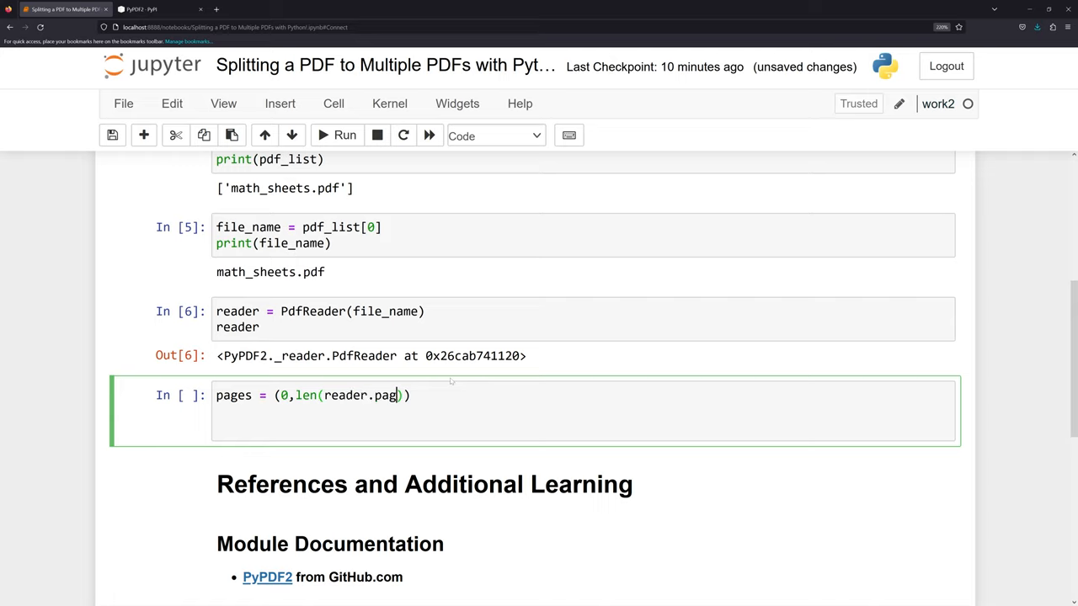
type("es")
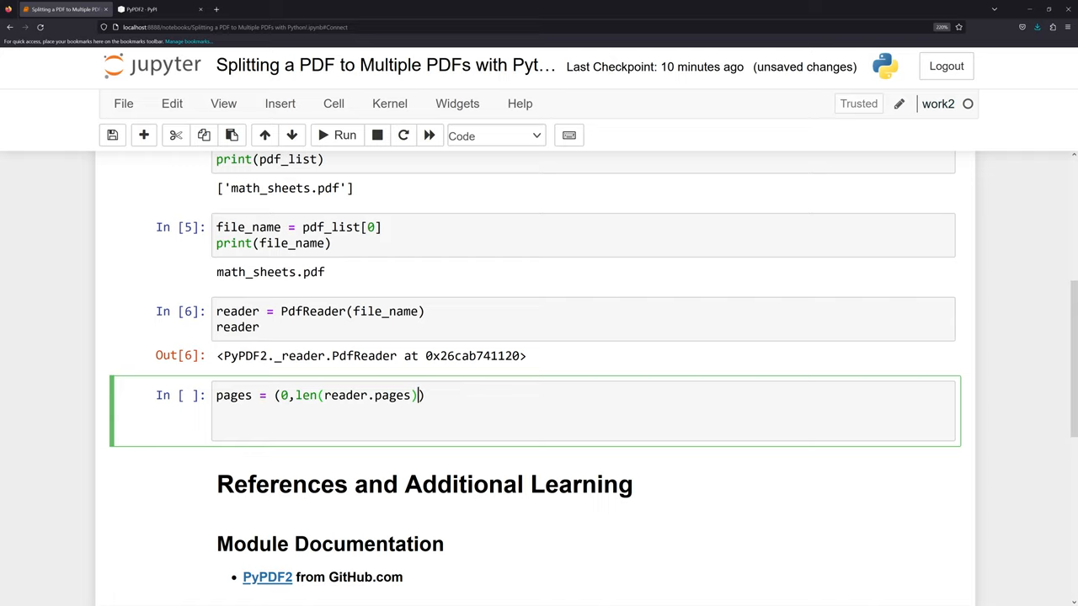
key("Enter")
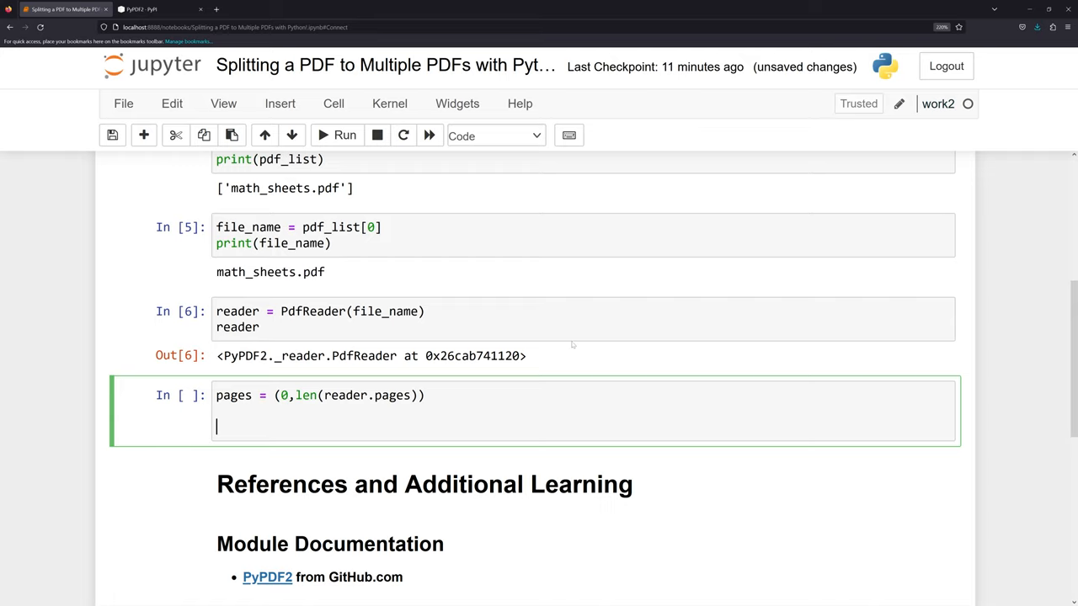
Write the loop header for page_num, page in enumerate(reader.pages,1):
type("for")
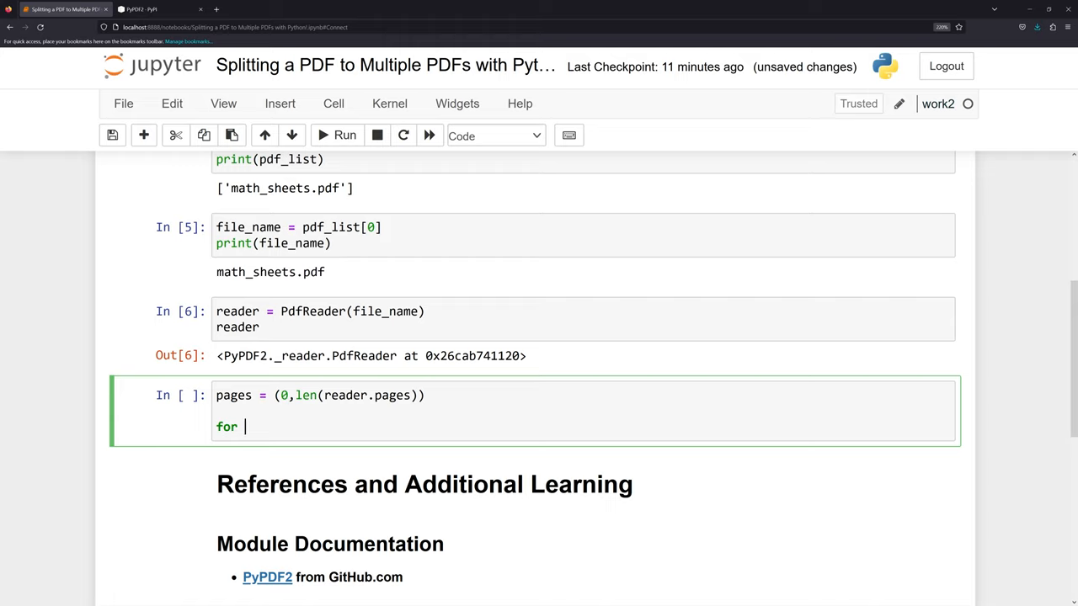
type("pa")
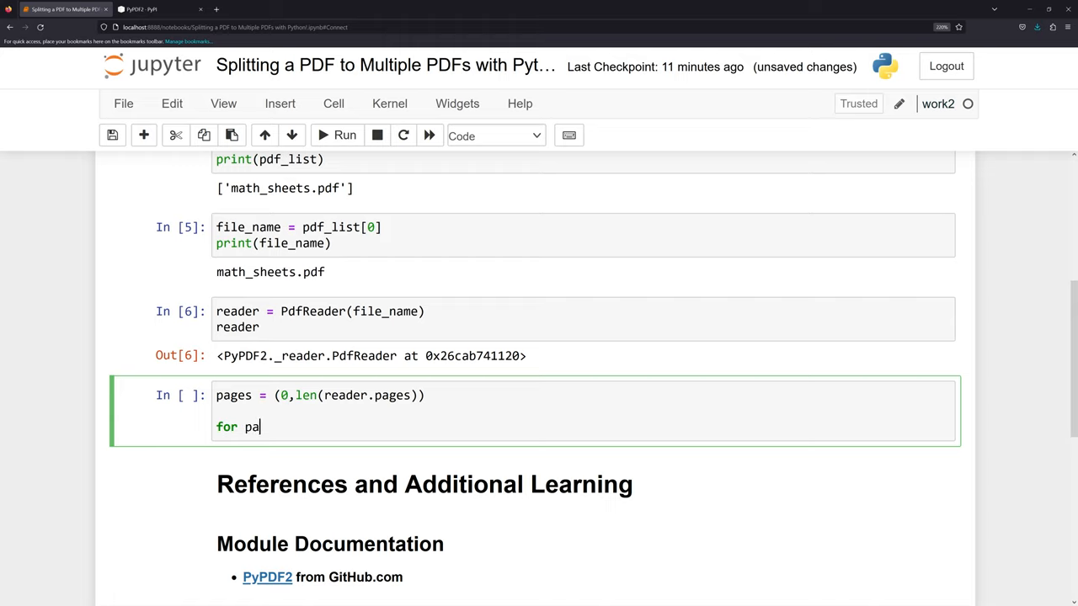
type("ge_num, page in e")
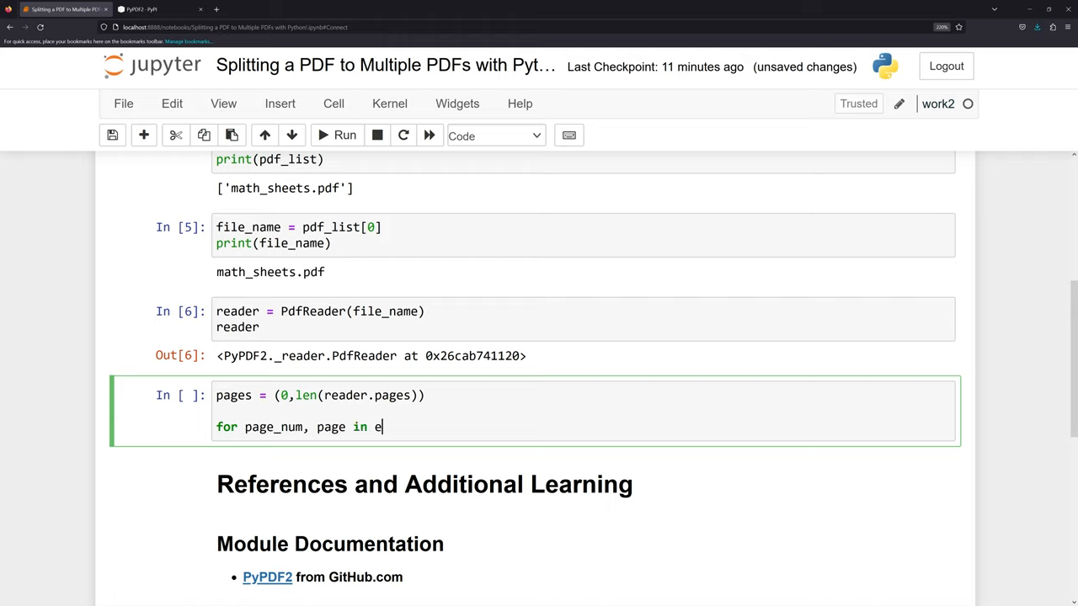
type("numerage")
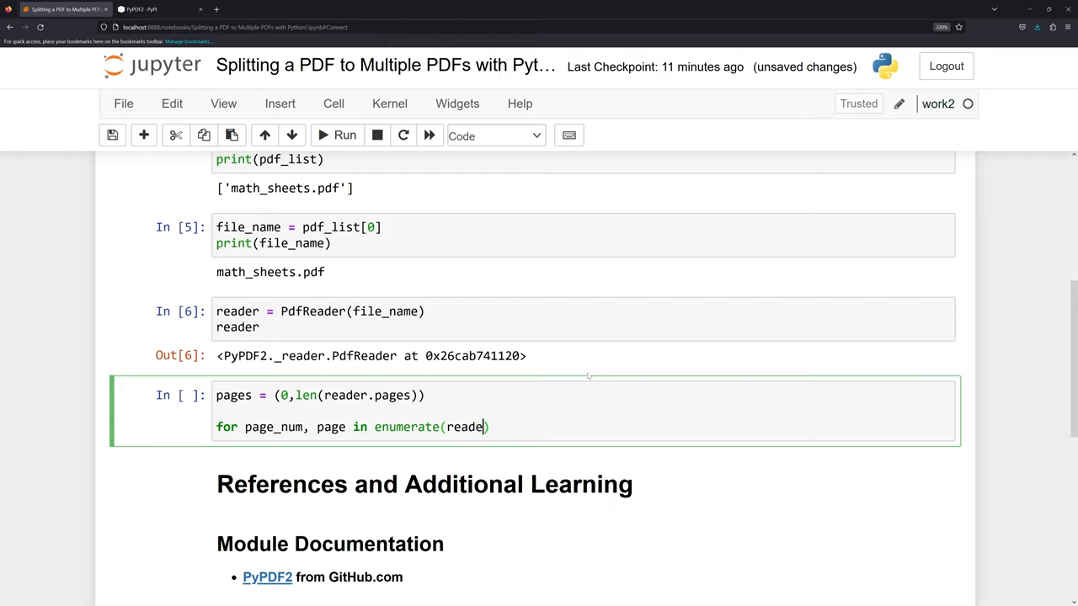
type(".pag")
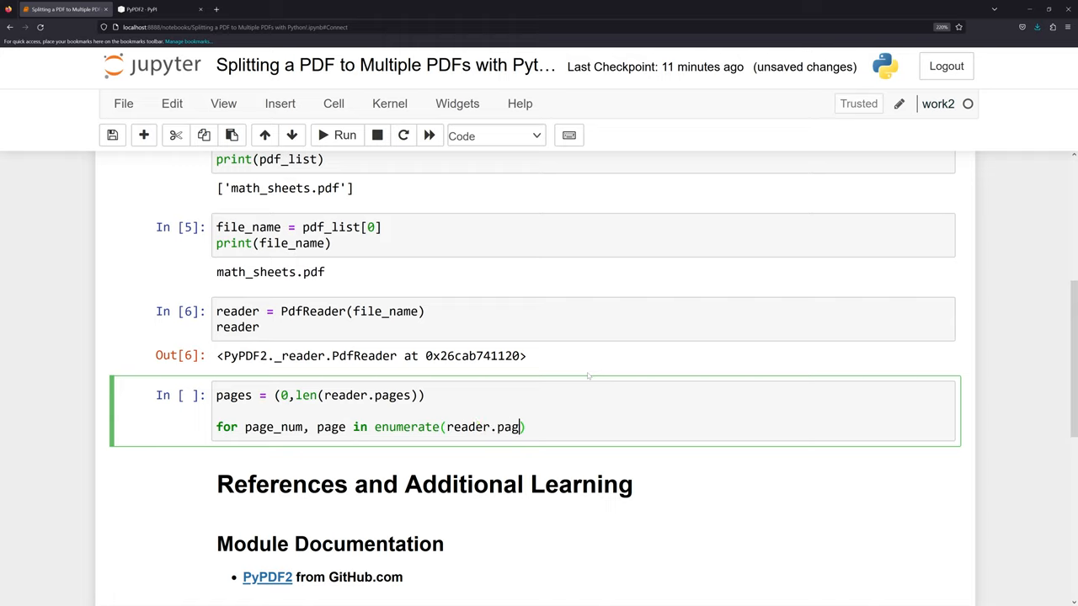
type("es,")
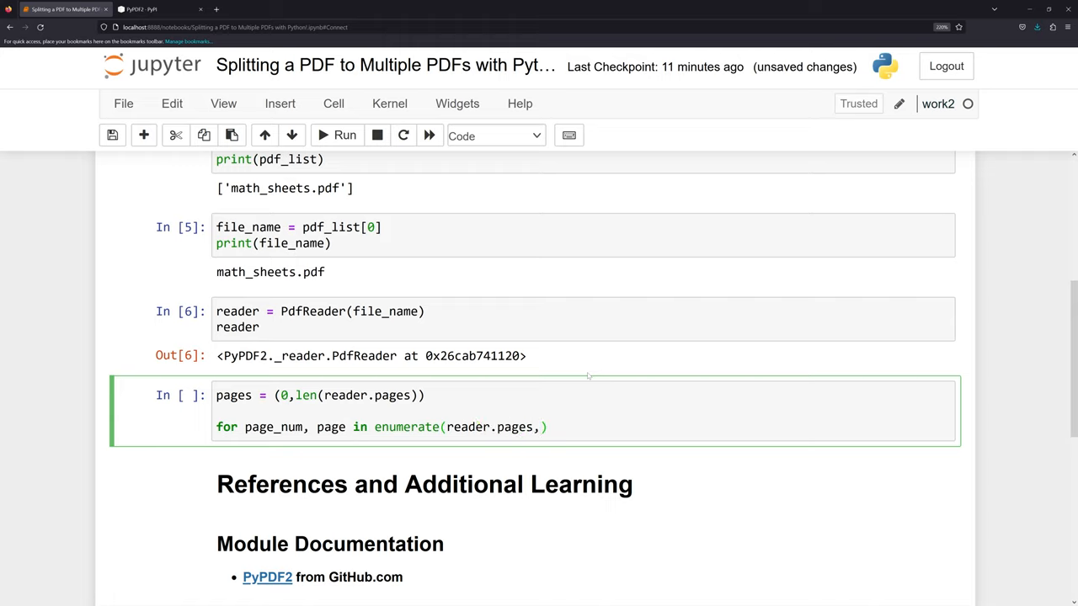
type("1")
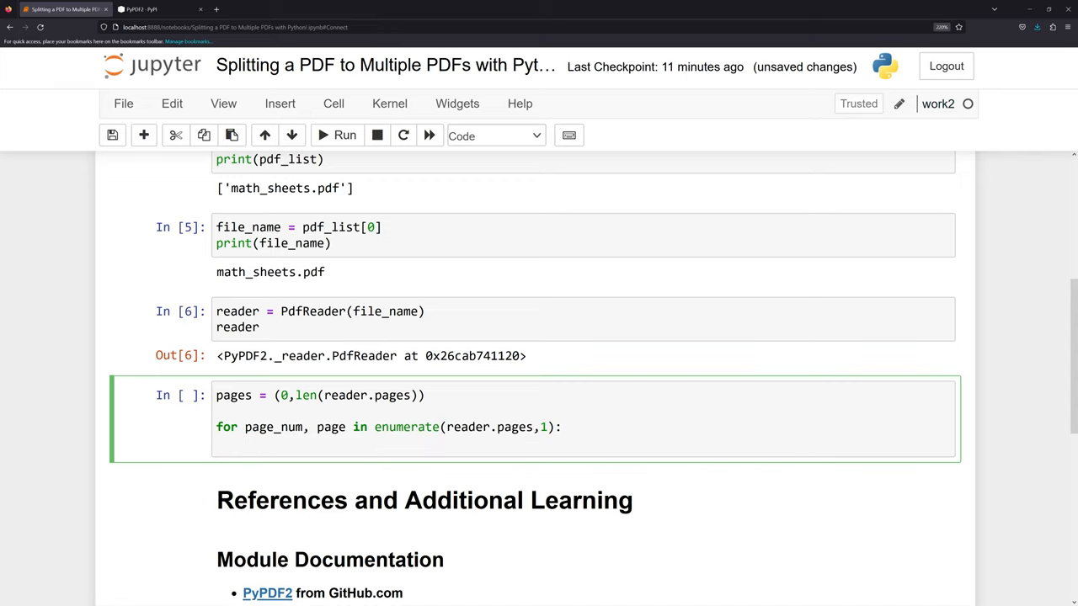
Inside the loop write writer = PdfWriter() and writer.add_page(page)
type("writer")
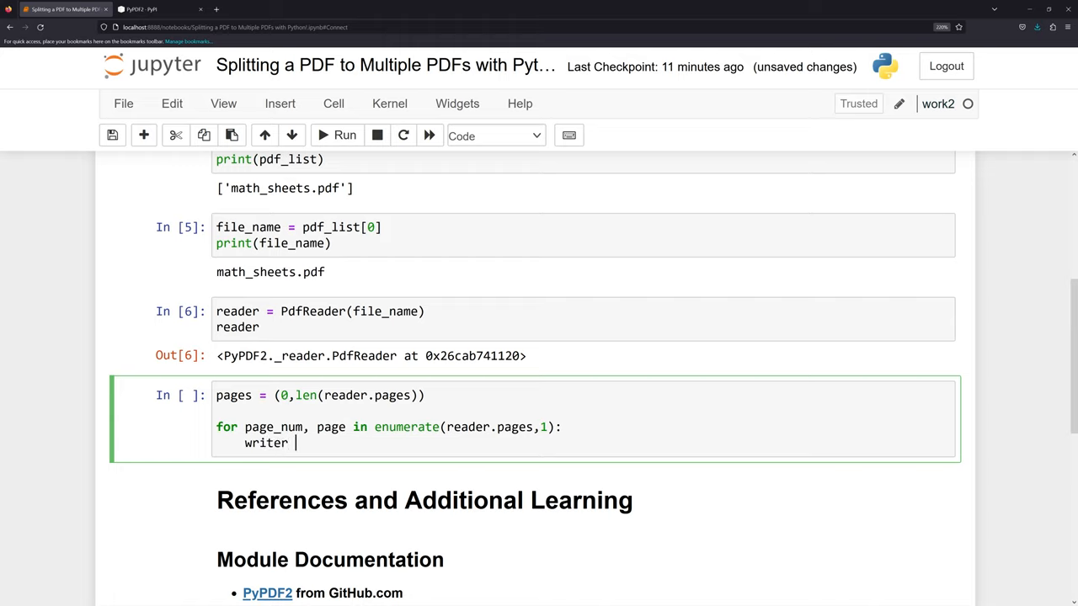
type("= Pdf")
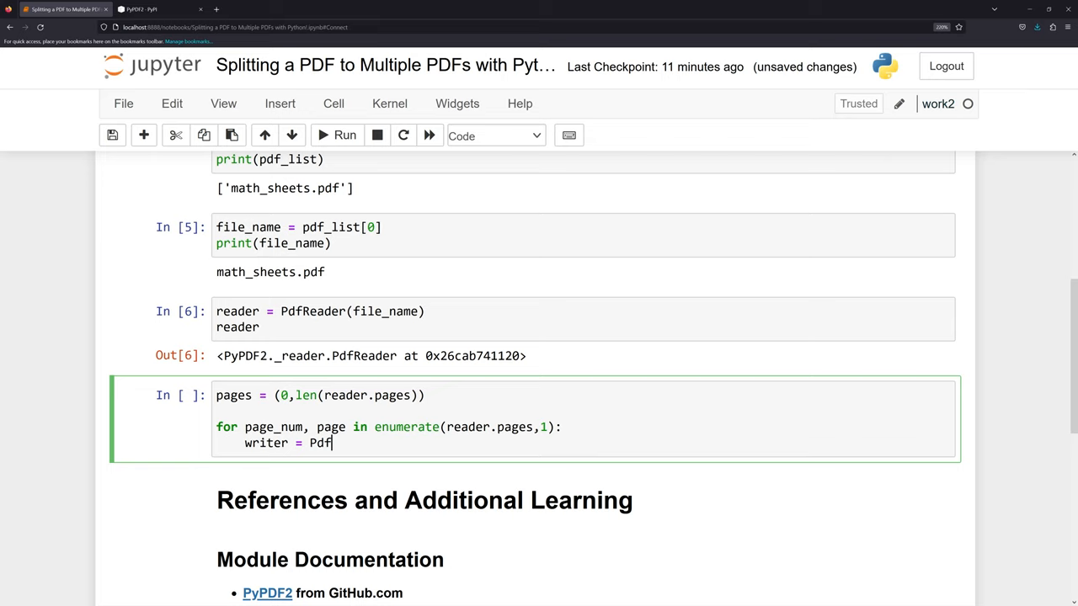
type("Writer()")
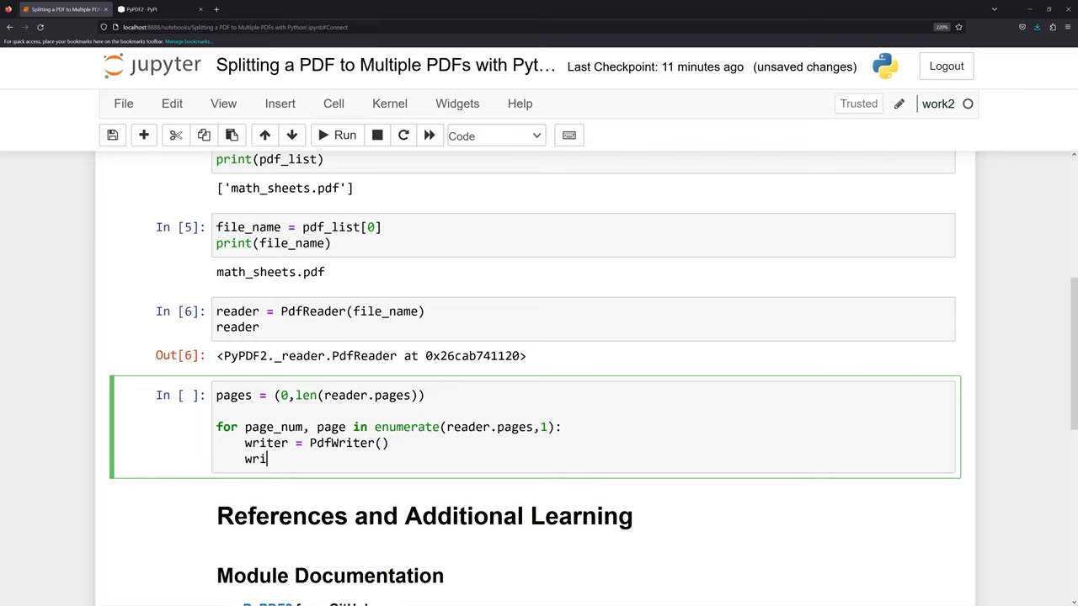
type("ter.add")
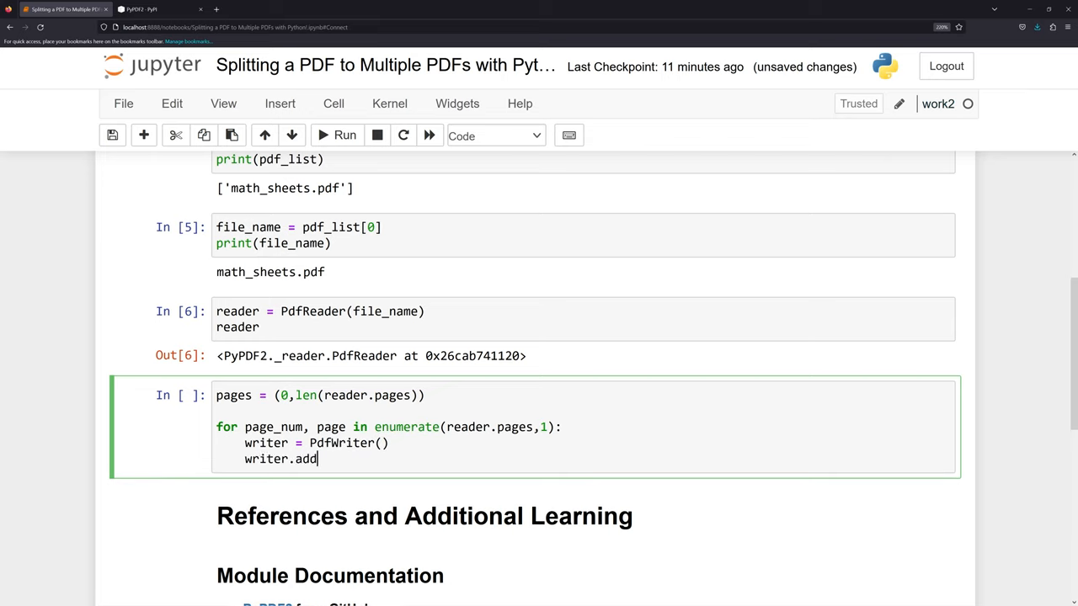
type("_page(pa)")
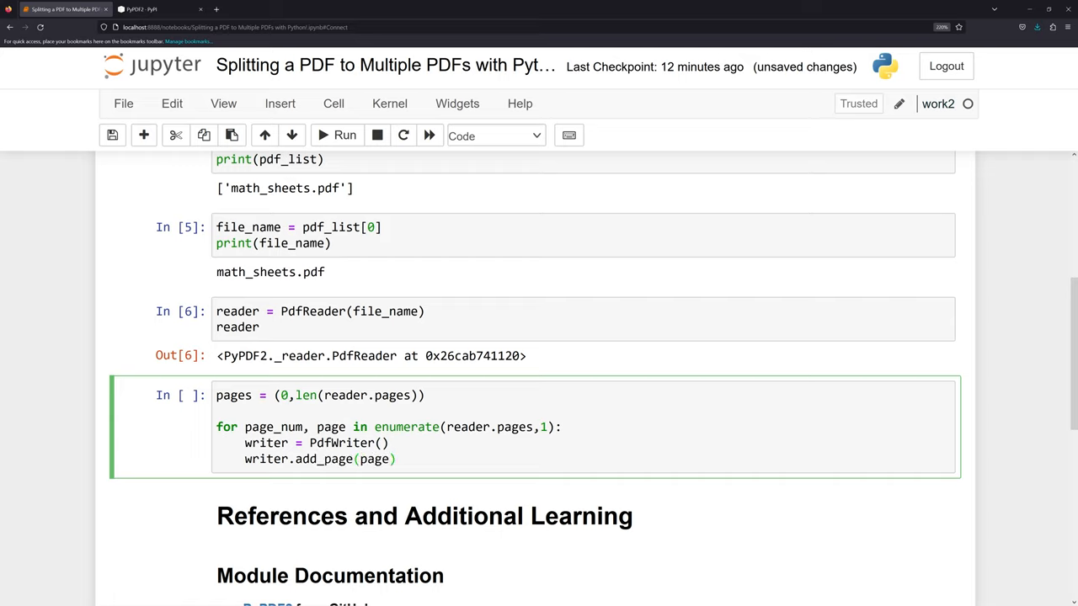
type("si")
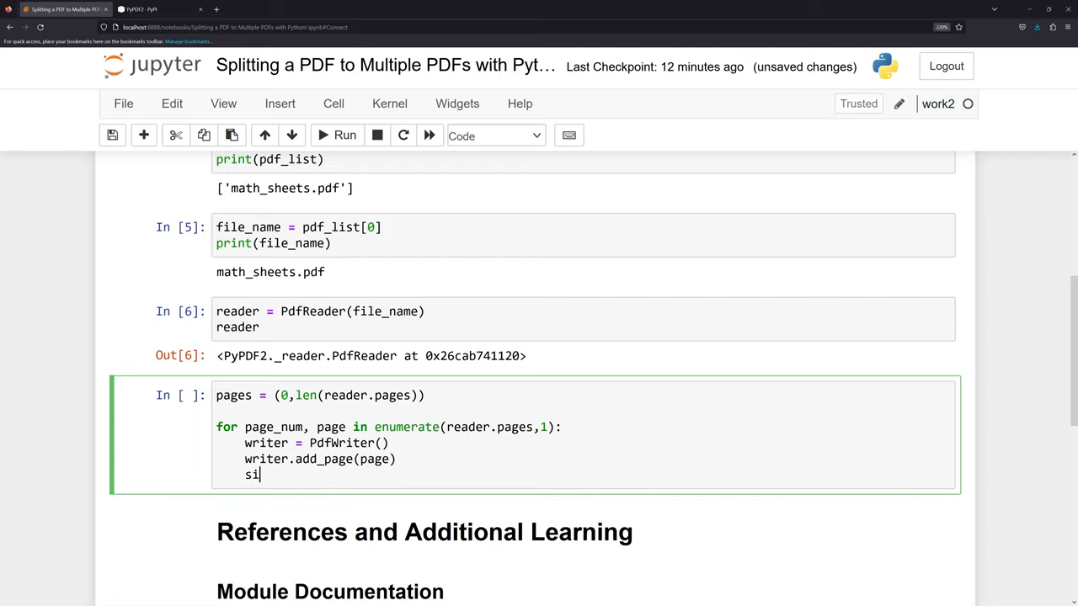
Write single_page = open(f'math_sheet_number_{page_num}.pdf', 'wb') in the loop
type("ngle_p")
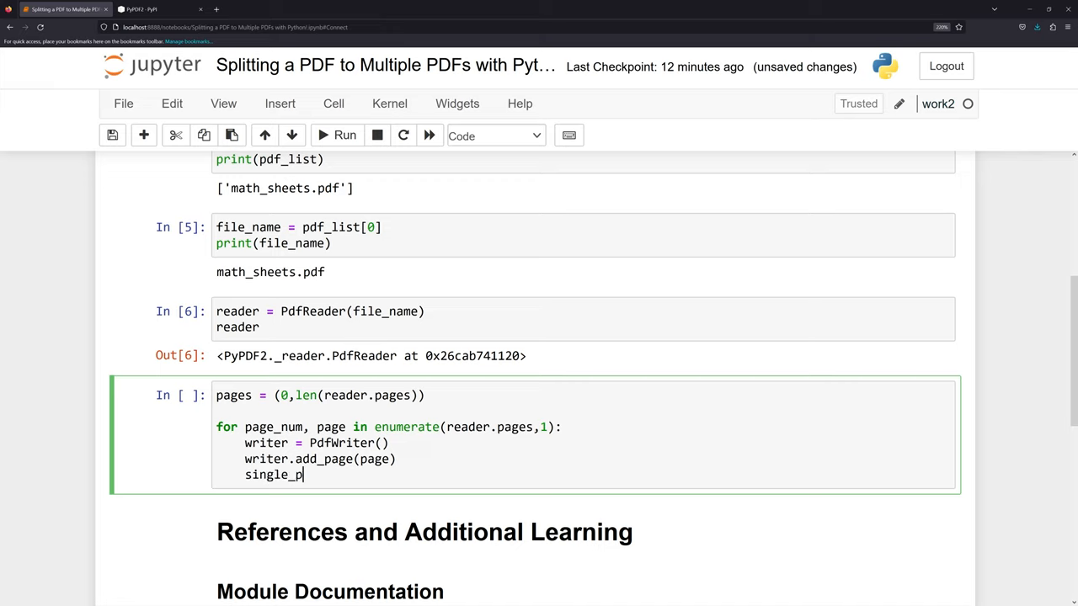
type("a")
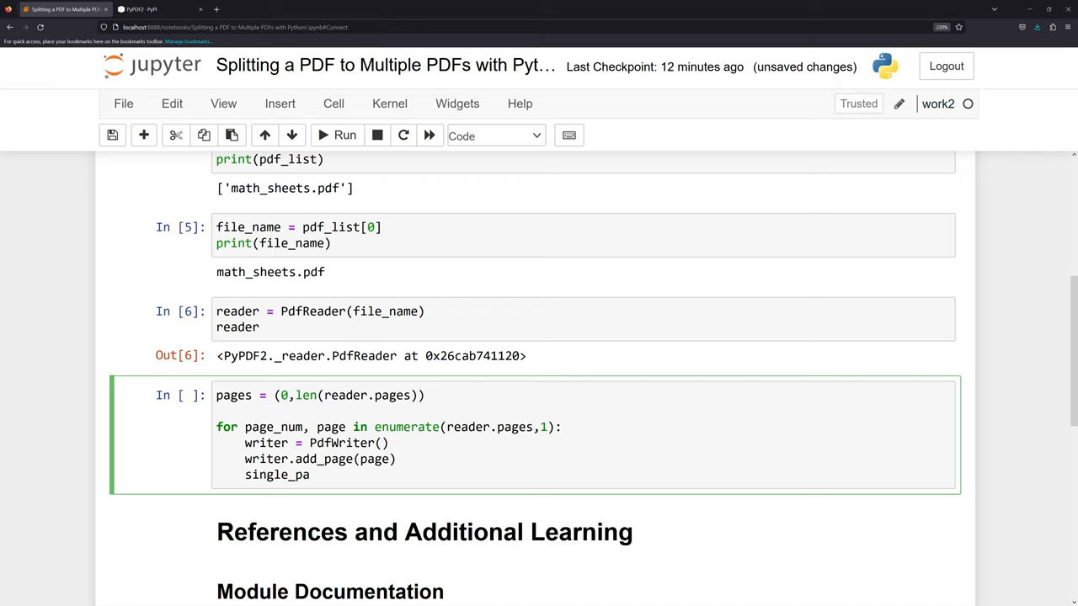
type("ge = open(f'math_sheet_number_{page_num}.pdf', 'wb")
type("wr")
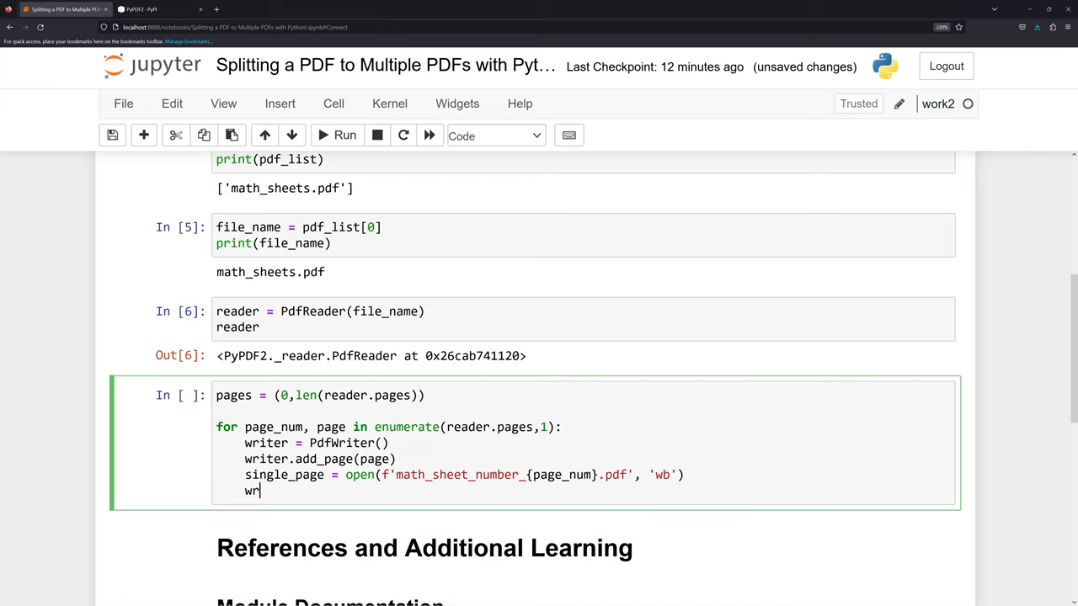
Write writer.write(single_page) followed by the close calls for the file and writer
type("iter.")
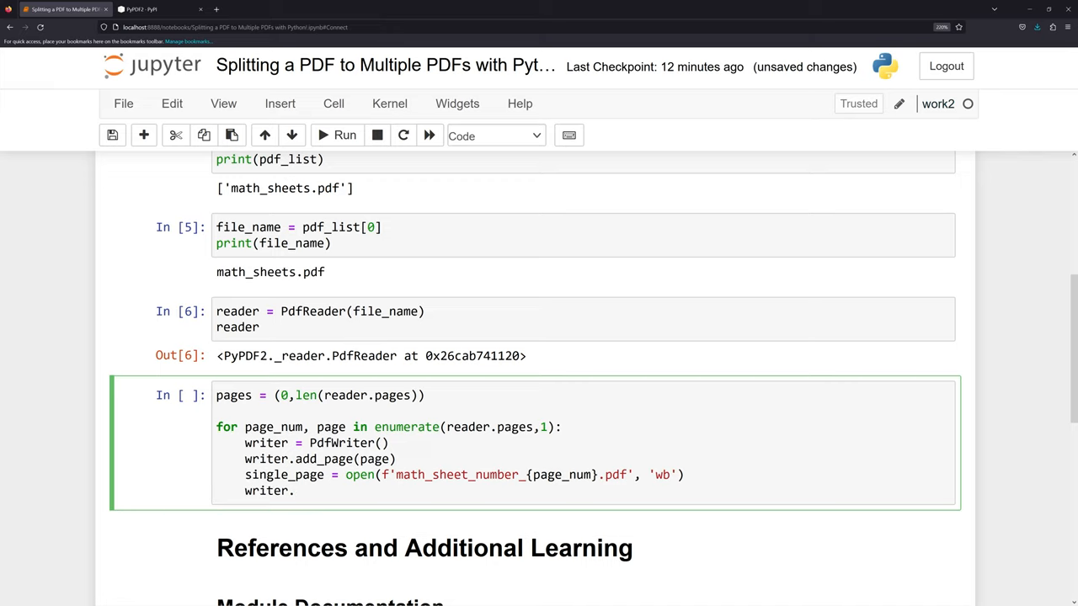
type("write")
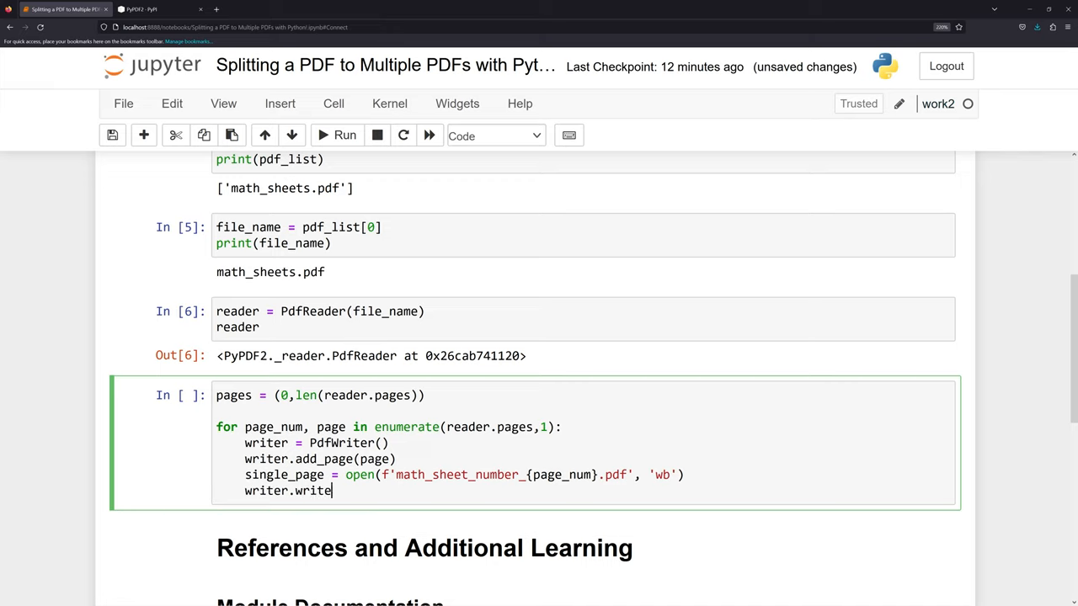
type("(single_page)")
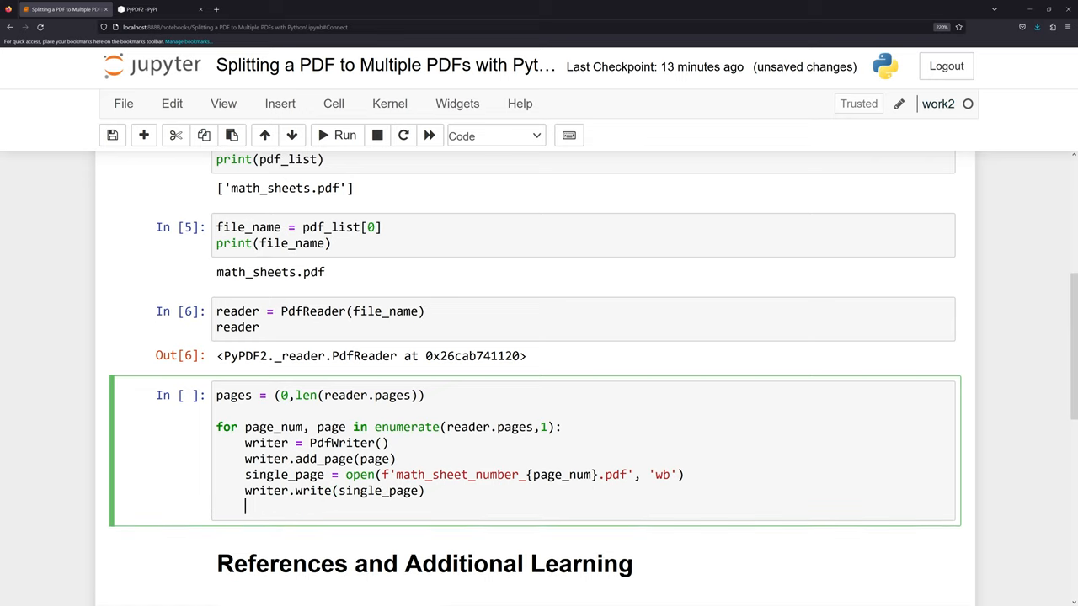
type("s")
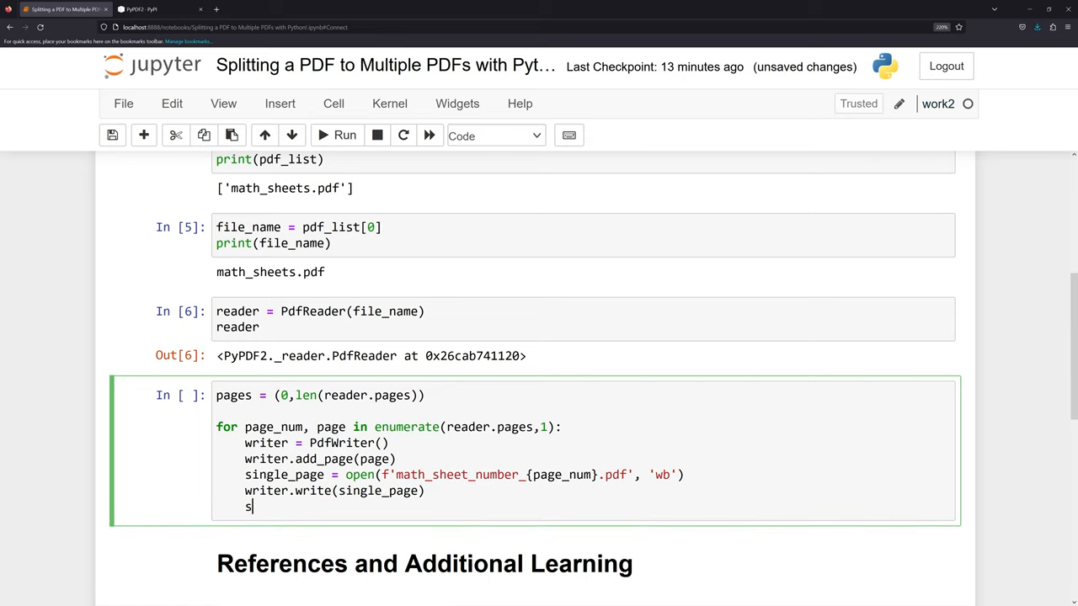
type("ingle_close(")
type("writer.close()")
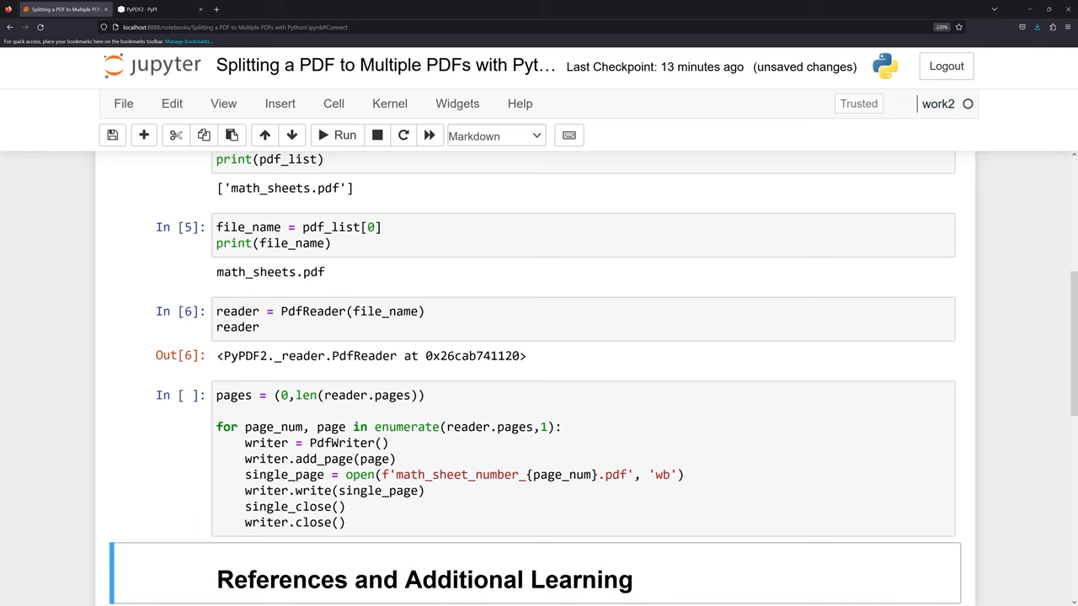
Show the PDF folder holding math_sheet_number 1-6 beside math_sheets
left_click(337, 135)
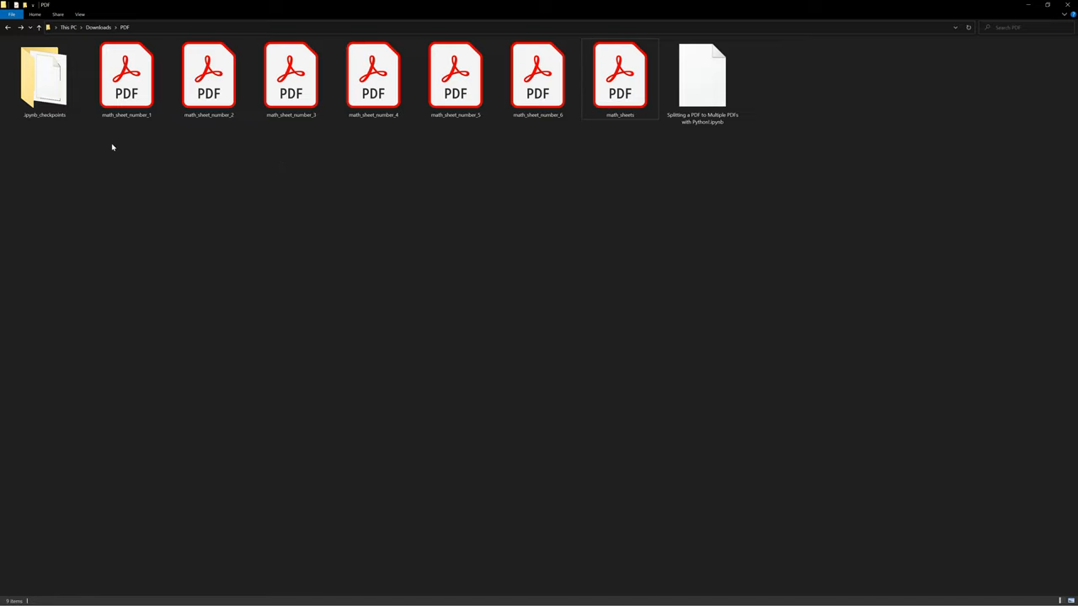
mouse_move(110, 151)
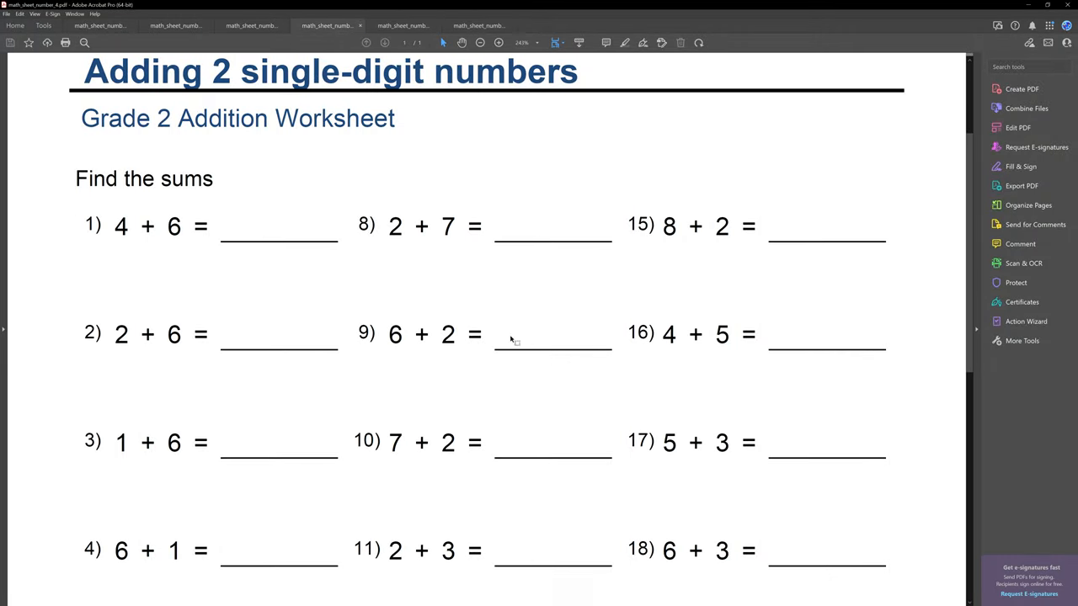
scroll("down", 3)
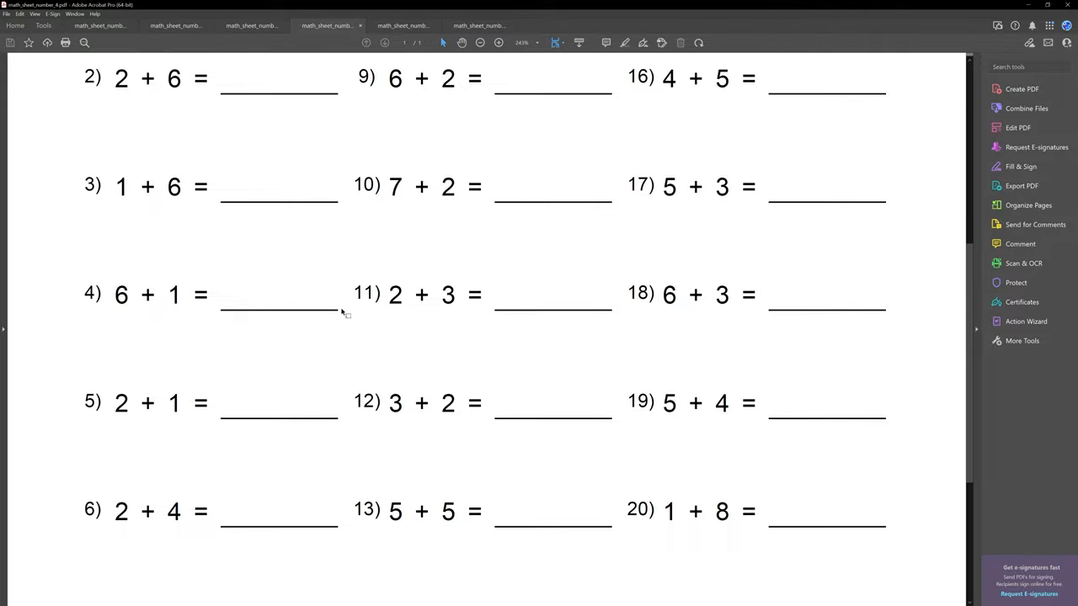
scroll("down", 3)
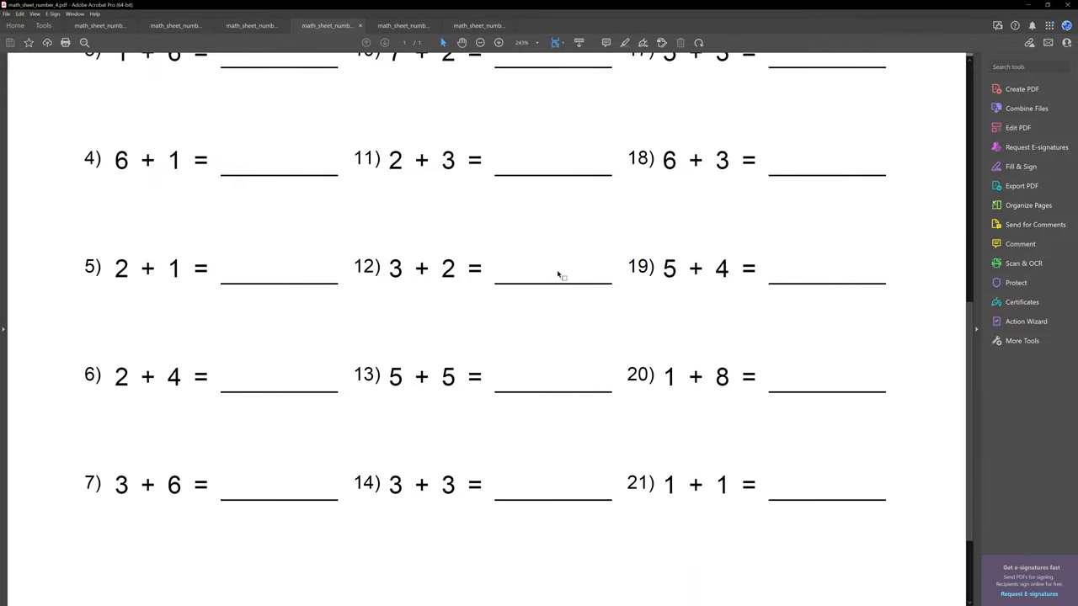